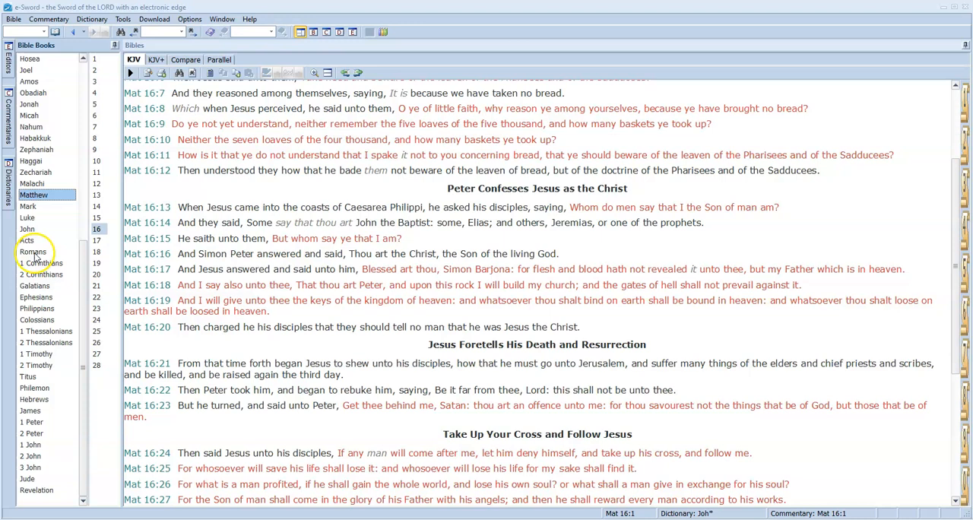
- Show Acts 7, Stephen's speech, scrolled down to verse 38 on the church in the wilderness
left_click(27, 240)
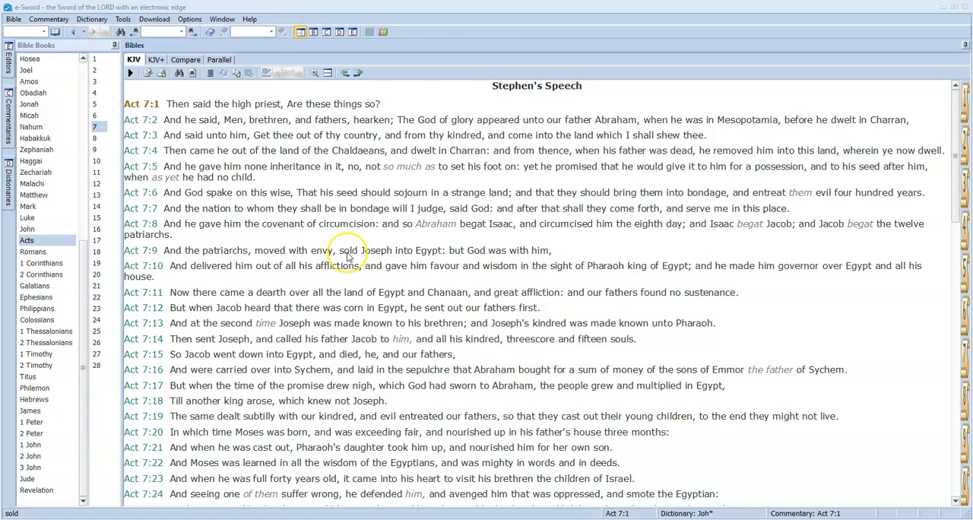
scroll("down", 3)
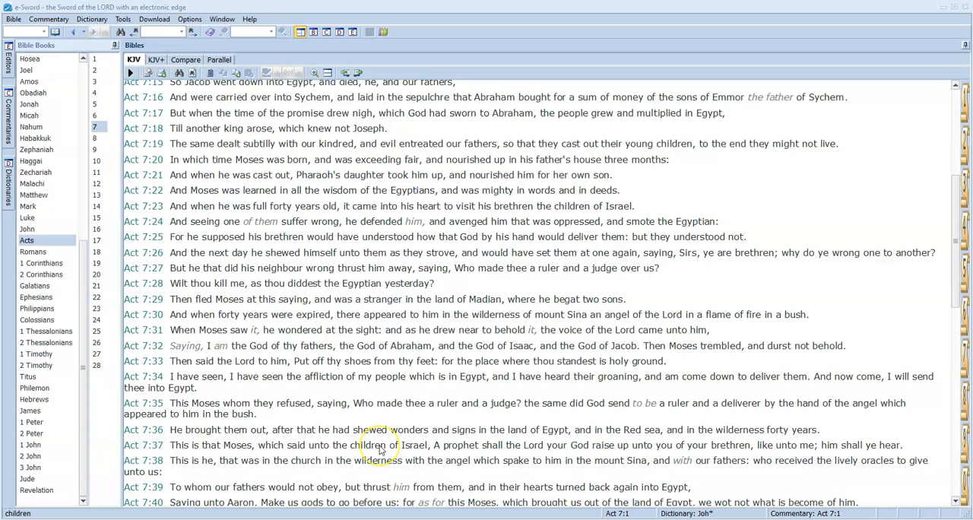
mouse_move(453, 444)
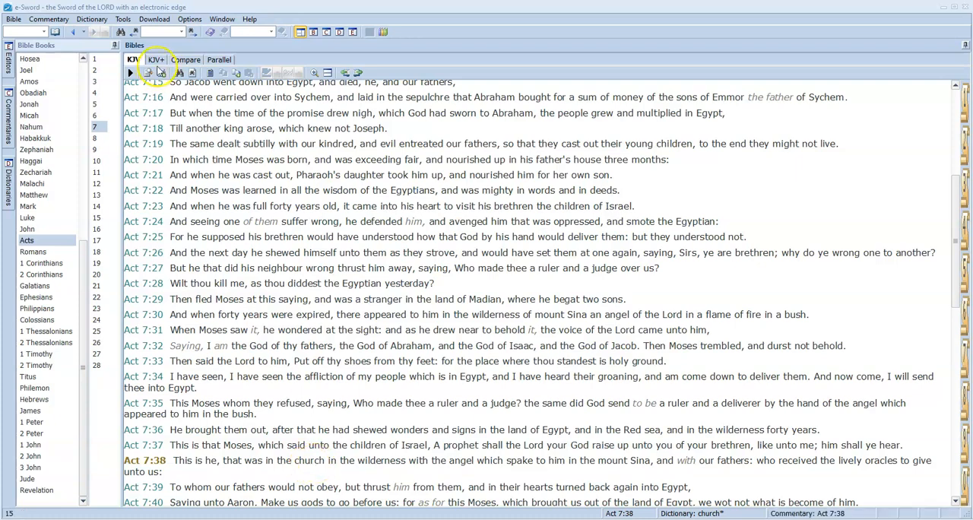
left_click(155, 59)
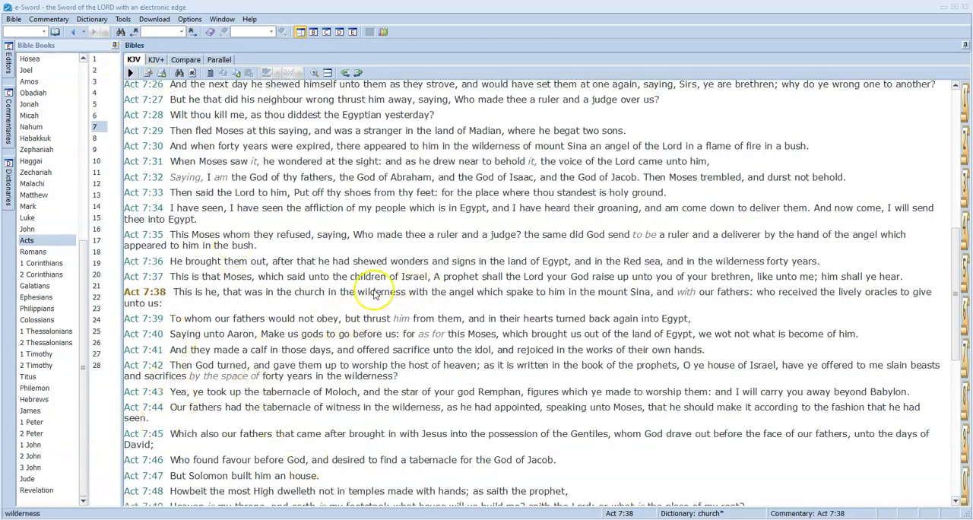
mouse_move(418, 302)
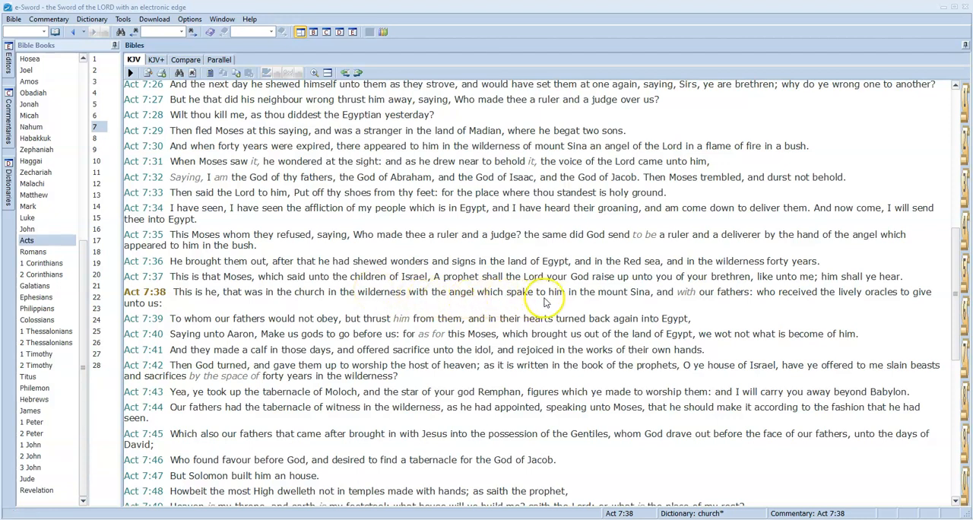
mouse_move(742, 307)
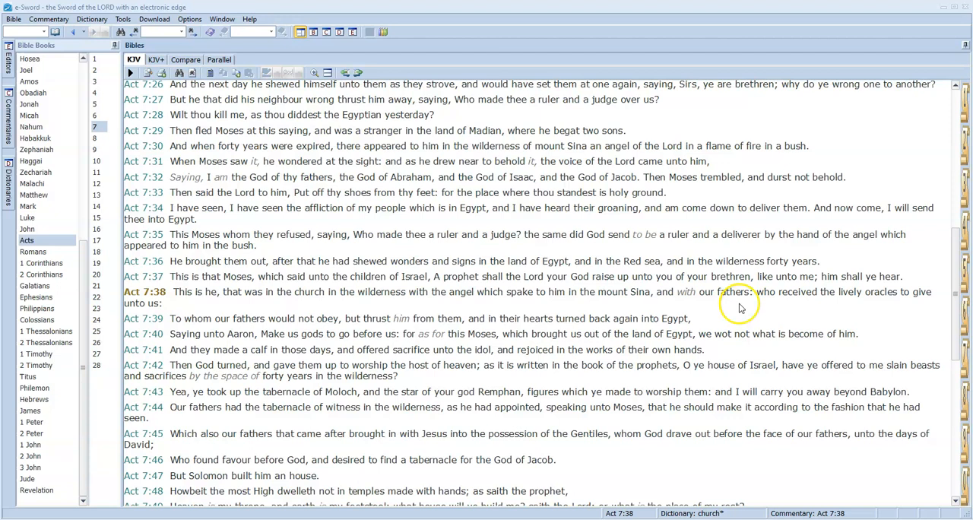
mouse_move(867, 296)
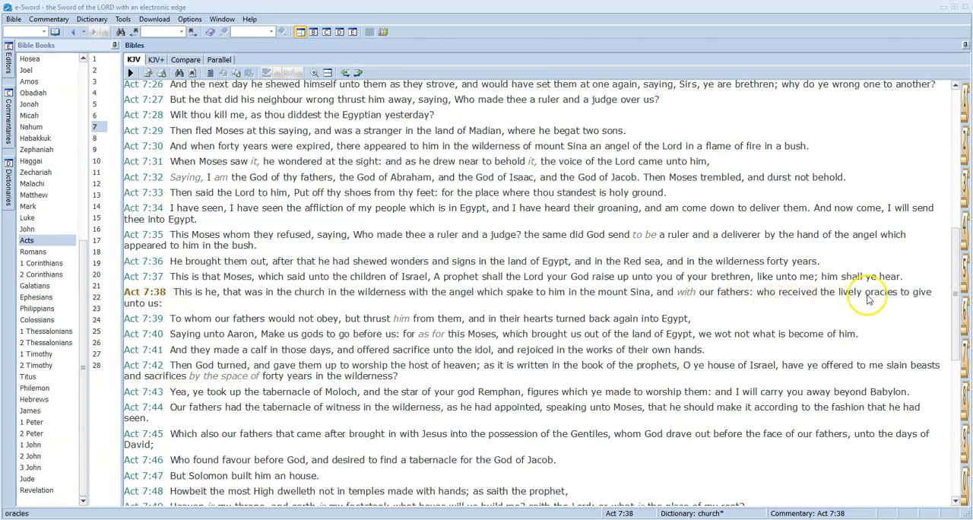
mouse_move(196, 301)
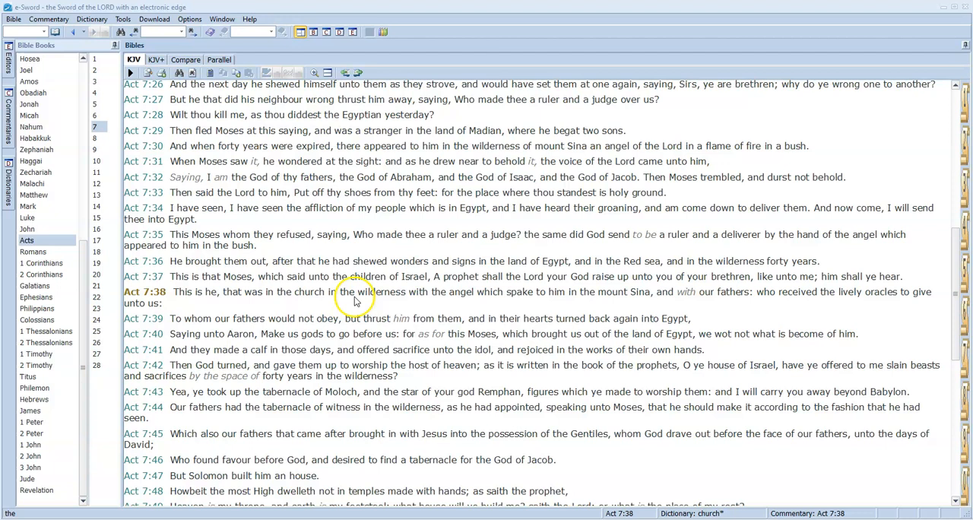
mouse_move(351, 301)
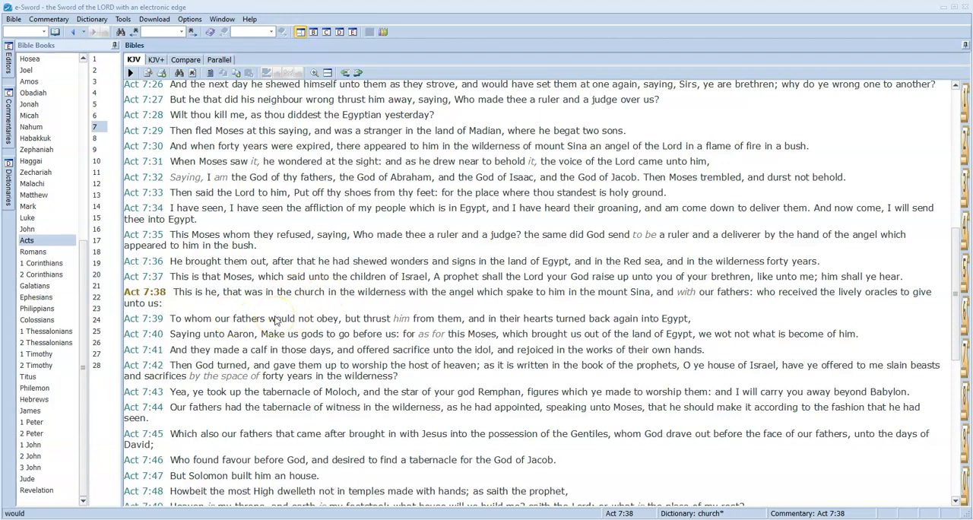
mouse_move(368, 295)
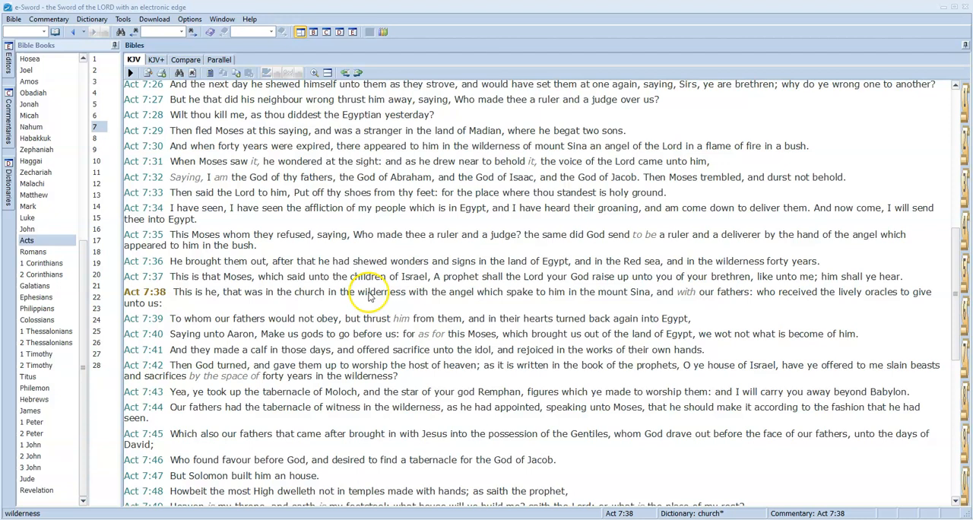
mouse_move(298, 307)
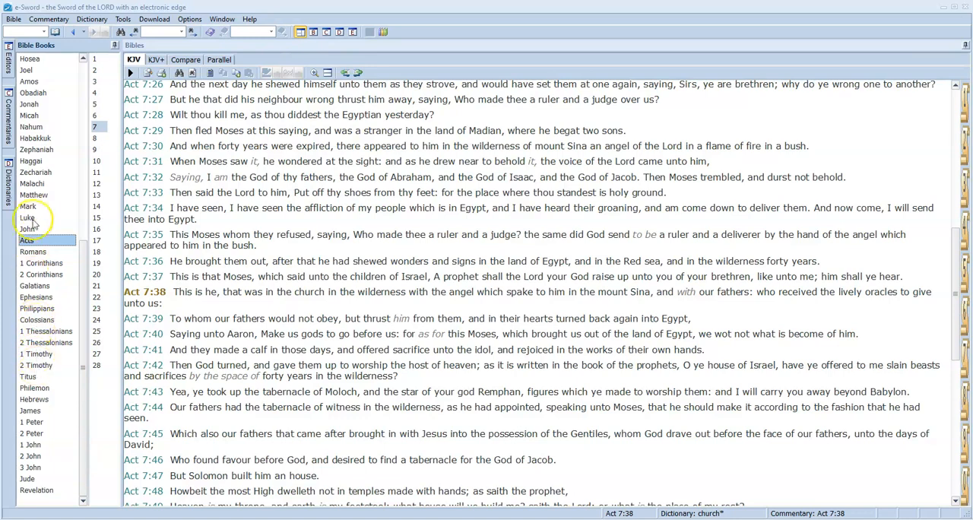
- Show Matthew 21:30–46, the Parable of the Tenants
left_click(33, 194)
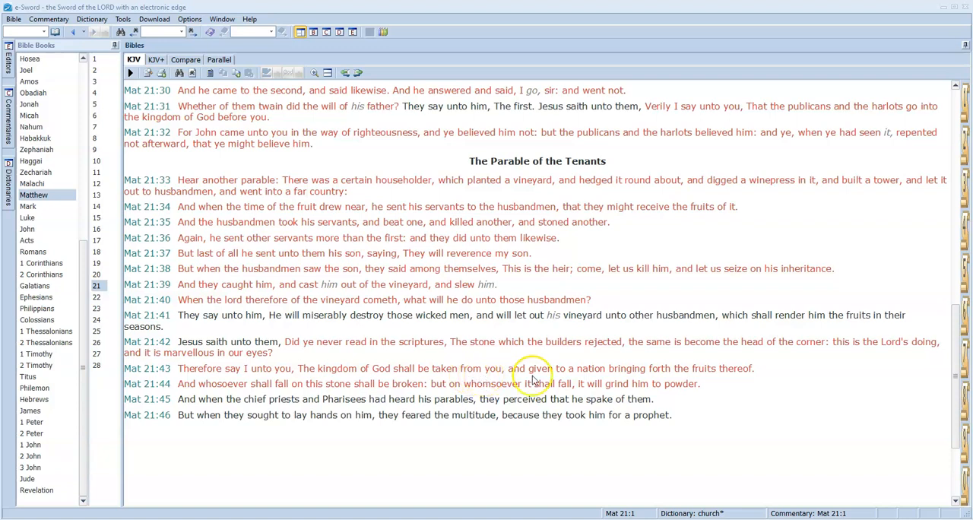
mouse_move(642, 376)
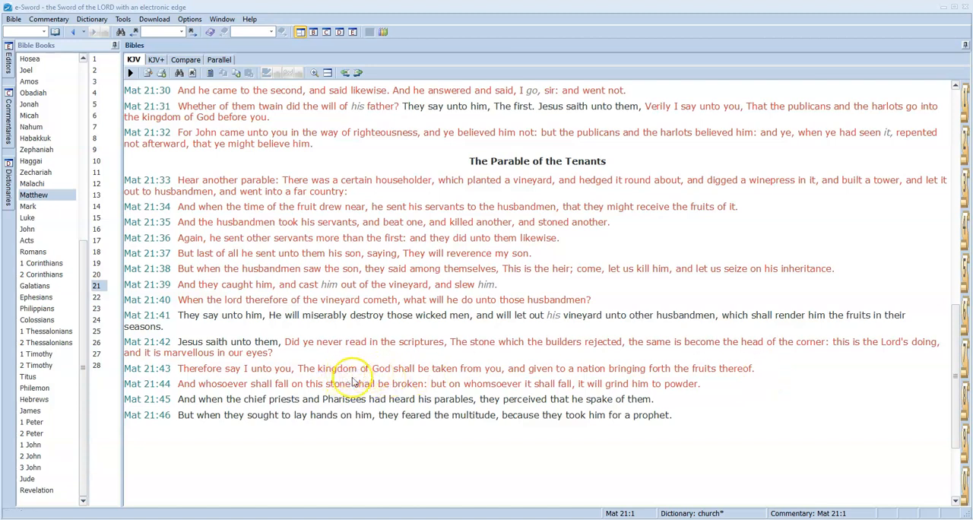
mouse_move(365, 382)
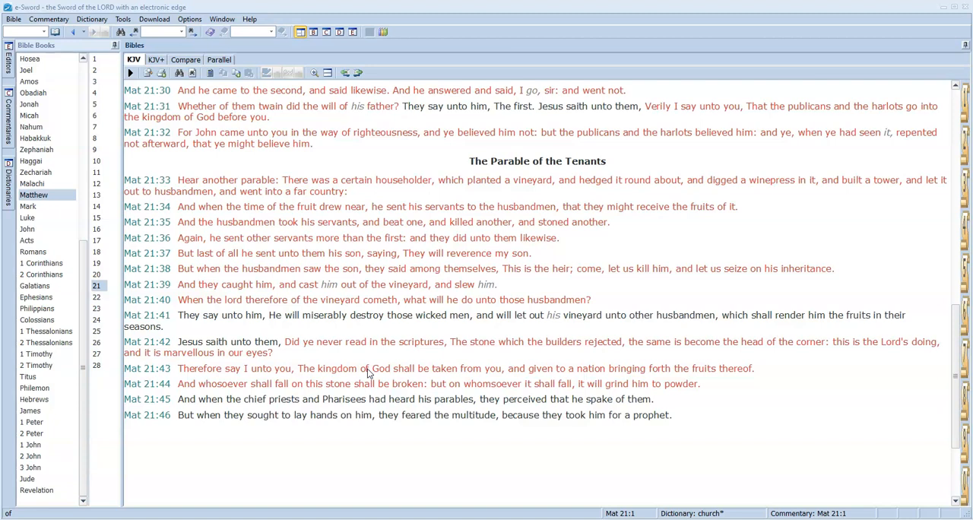
double_click(563, 384)
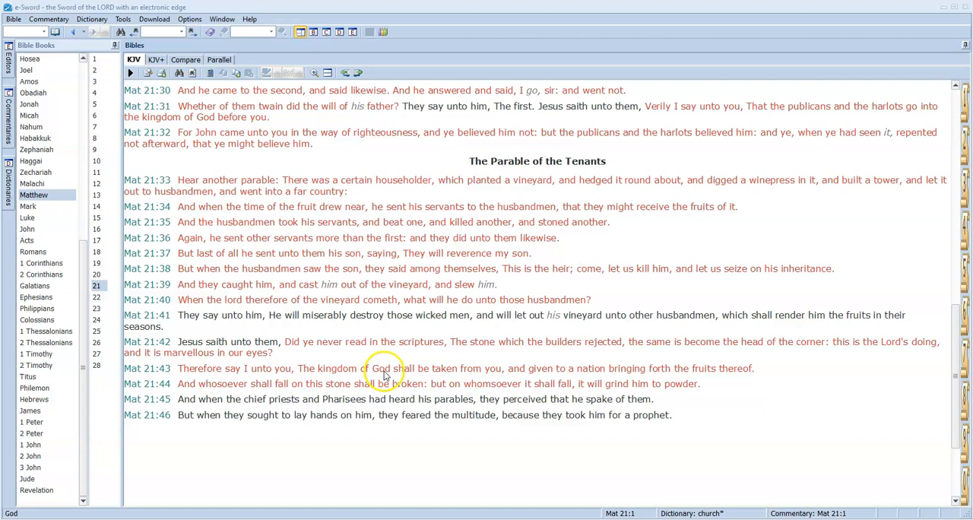
mouse_move(429, 286)
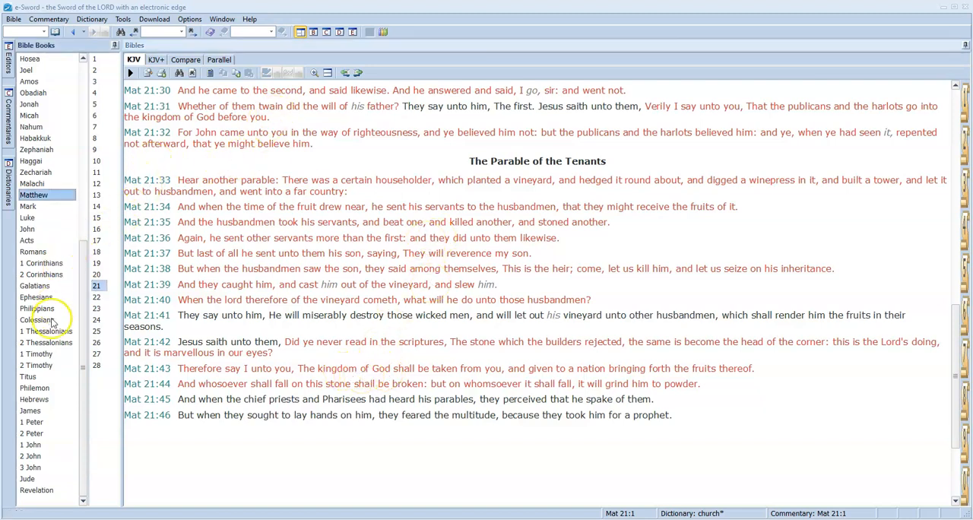
mouse_move(99, 218)
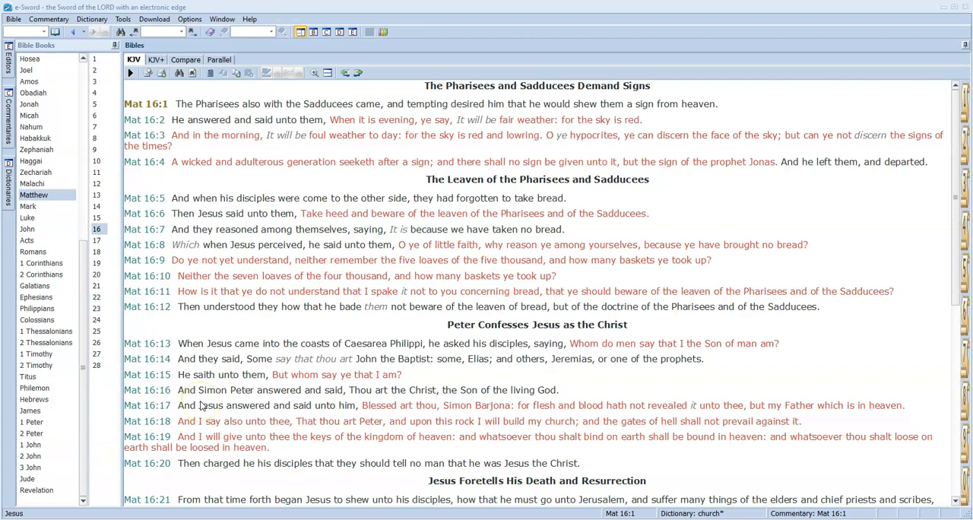
- Display Matthew 16:1–20, including Peter's confession and Jesus building his church
double_click(286, 390)
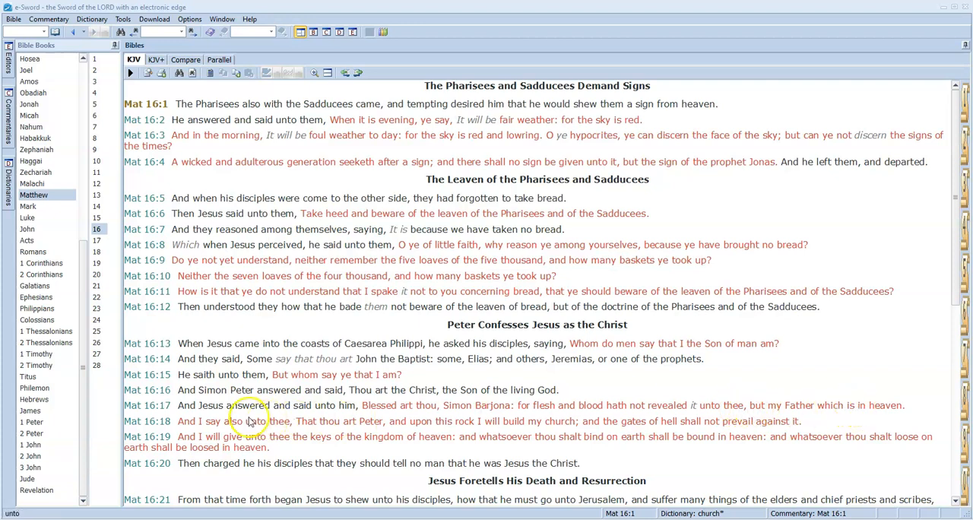
mouse_move(312, 427)
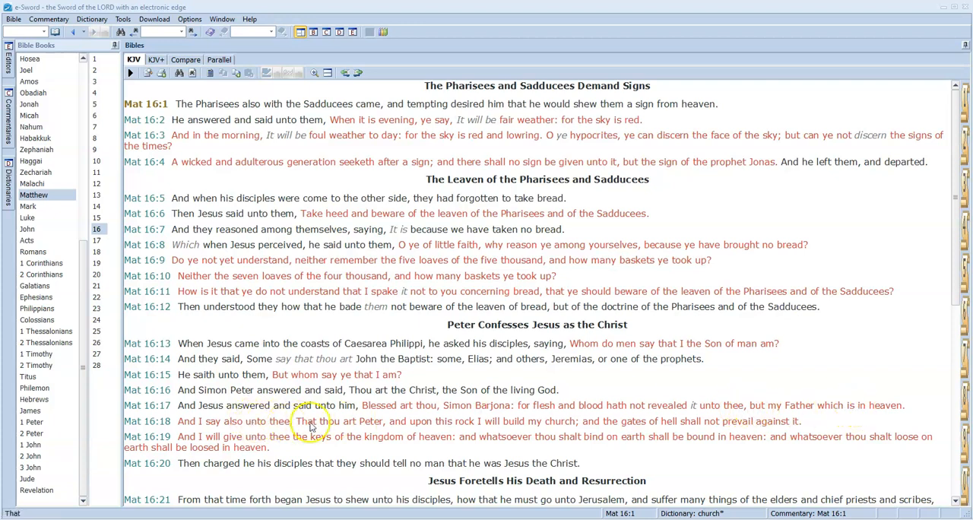
mouse_move(429, 426)
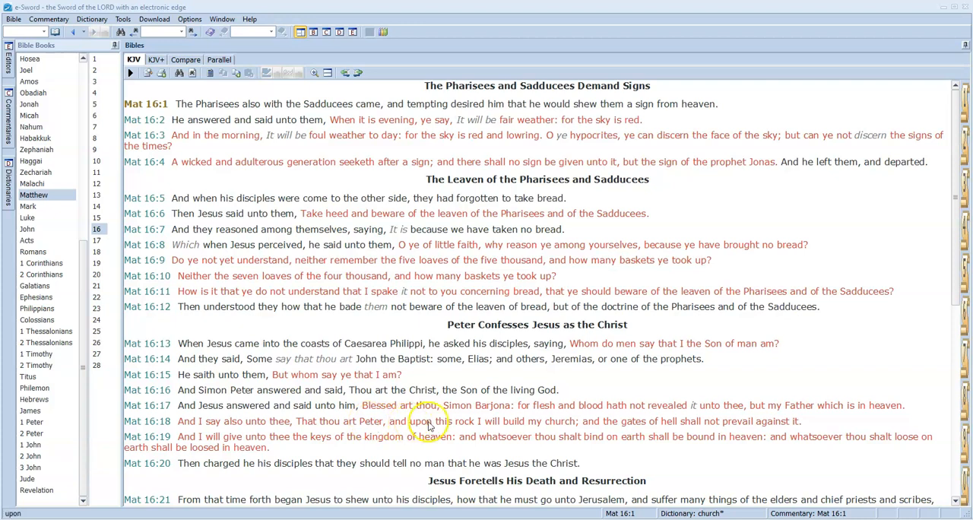
mouse_move(559, 429)
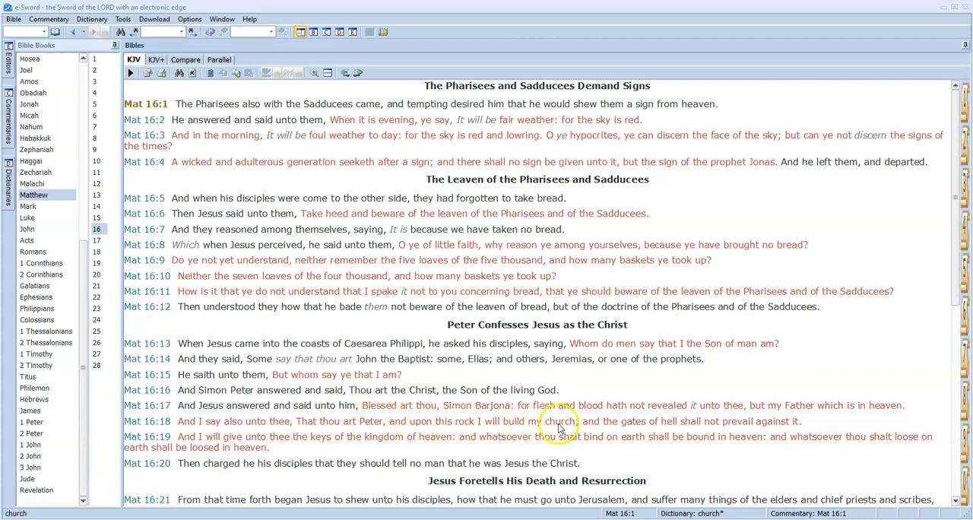
mouse_move(559, 429)
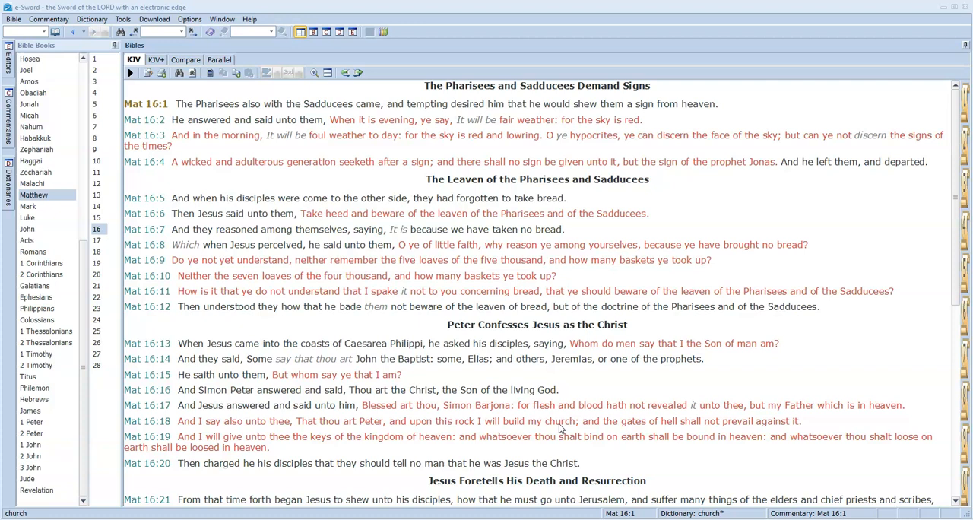
- Go to Matthew 27 at Pilate's judgment and the start of the Crucifixion
double_click(449, 421)
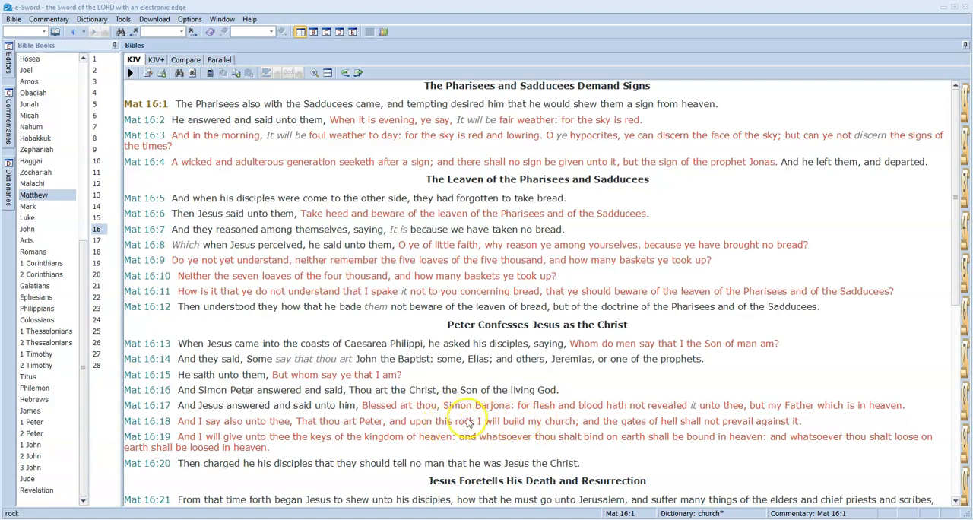
mouse_move(521, 421)
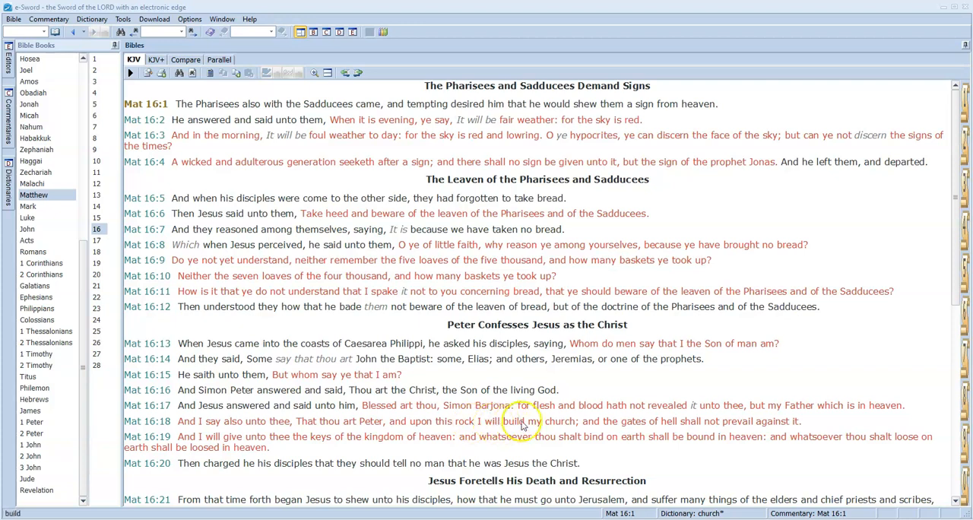
mouse_move(493, 435)
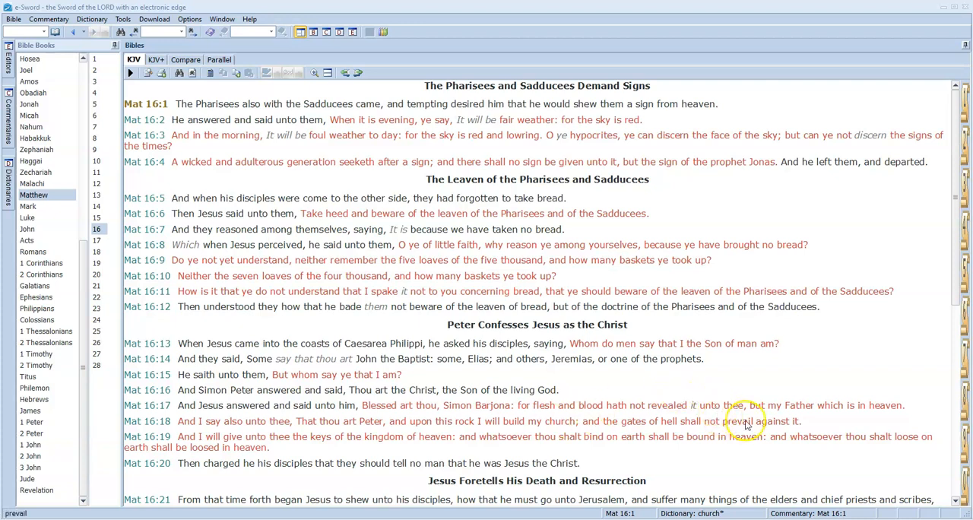
mouse_move(776, 432)
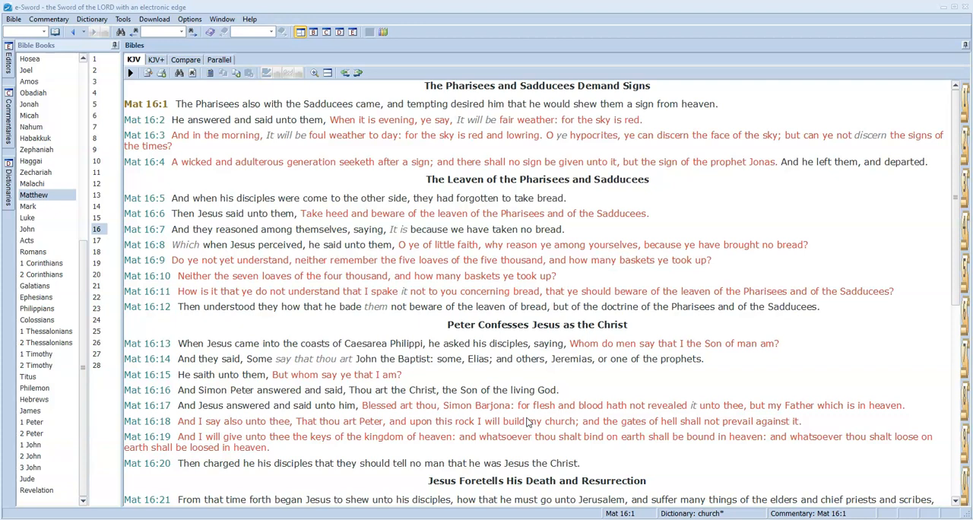
mouse_move(524, 437)
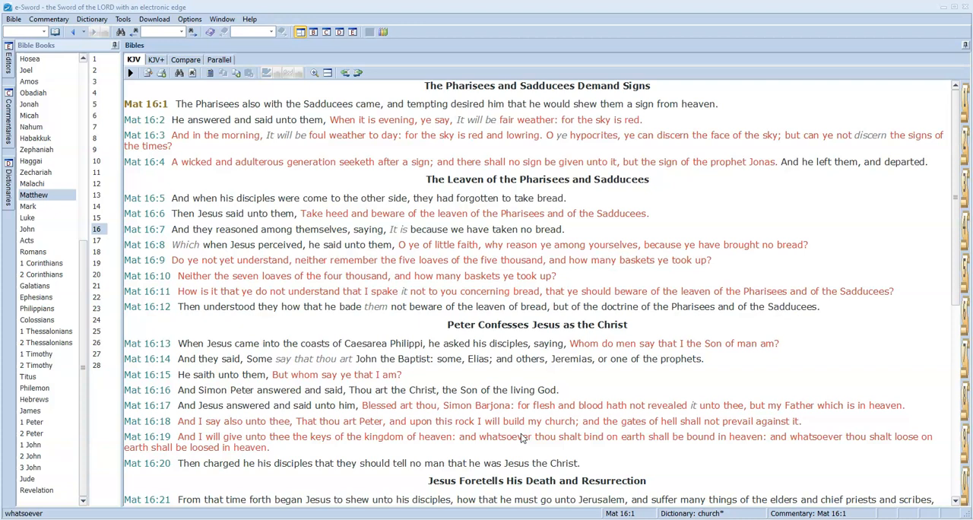
mouse_move(517, 428)
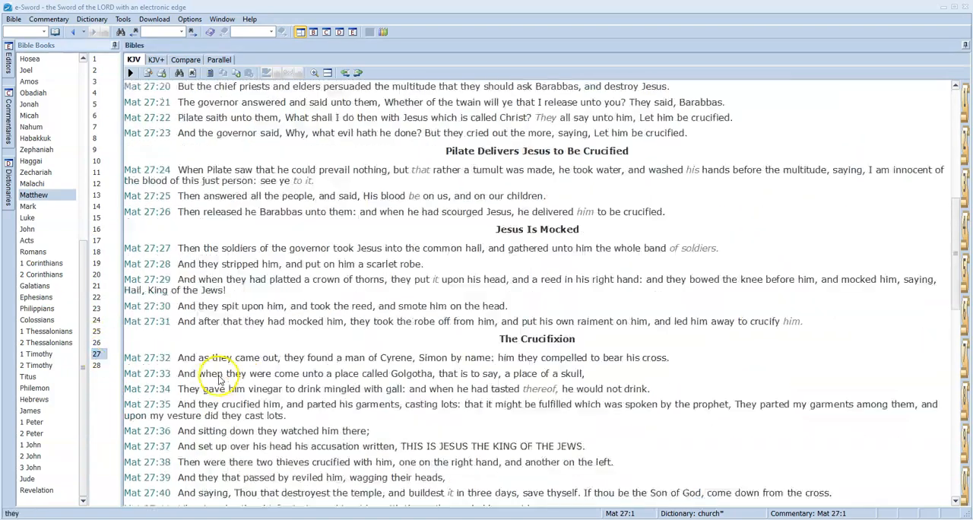
- Make Matthew 27:50, Jesus yielding up the ghost, the current verse
scroll("down", 3)
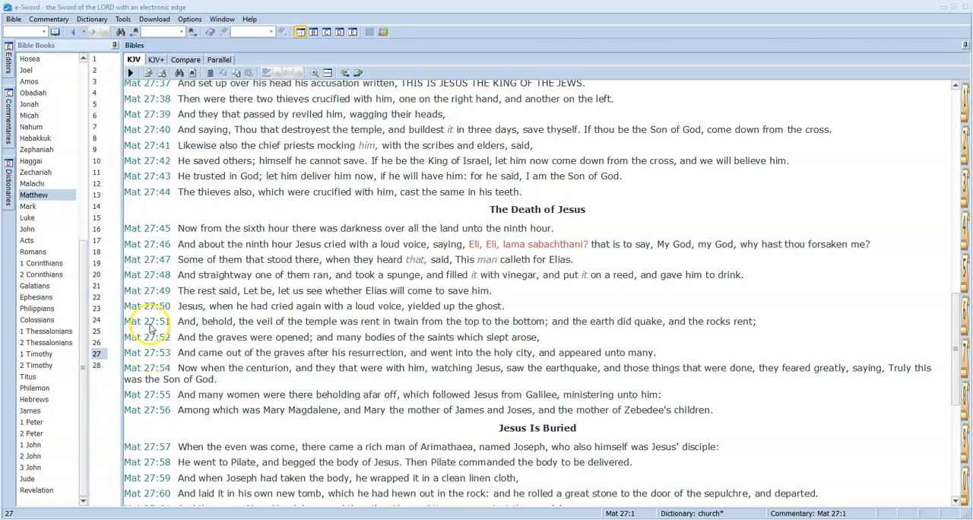
left_click(158, 321)
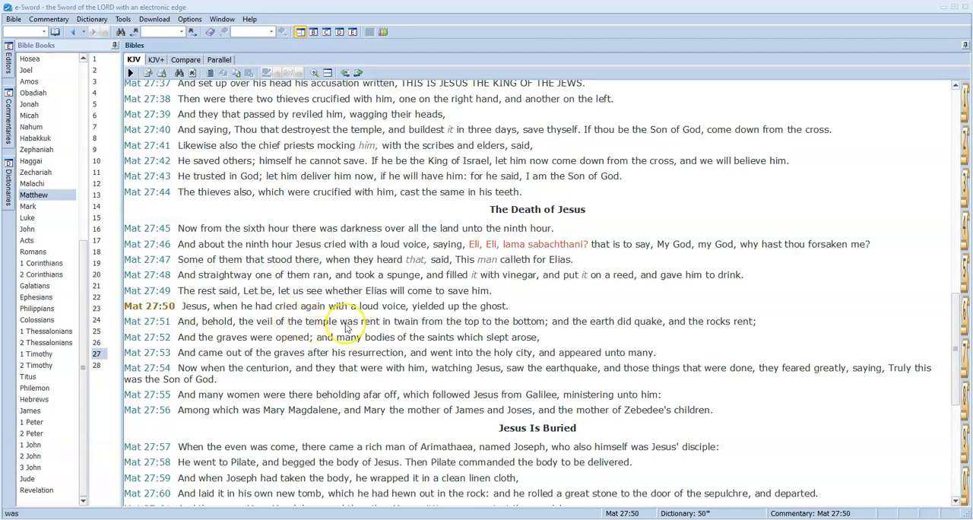
mouse_move(420, 316)
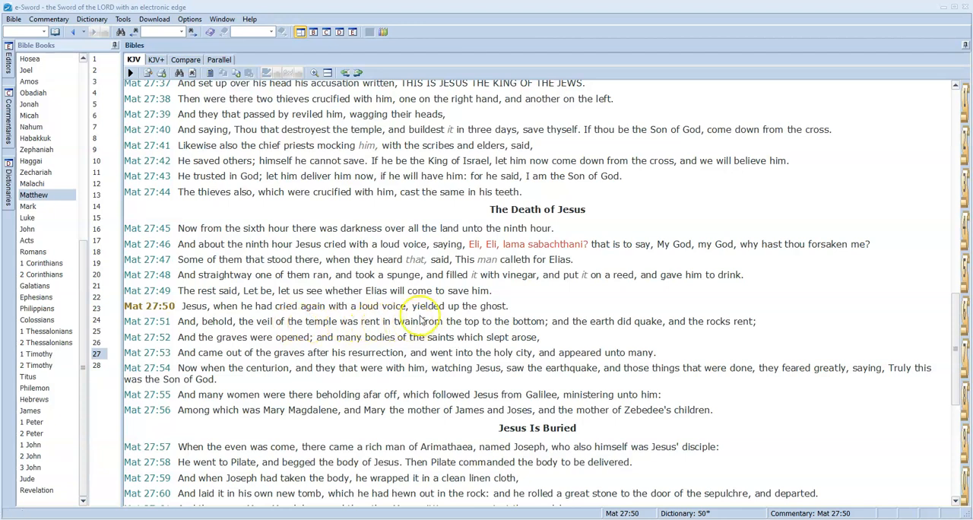
mouse_move(615, 328)
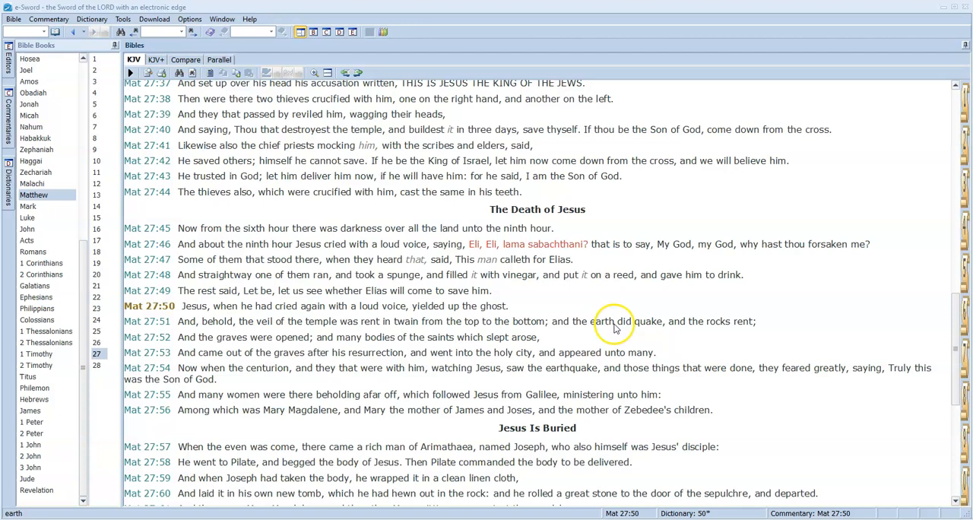
mouse_move(456, 331)
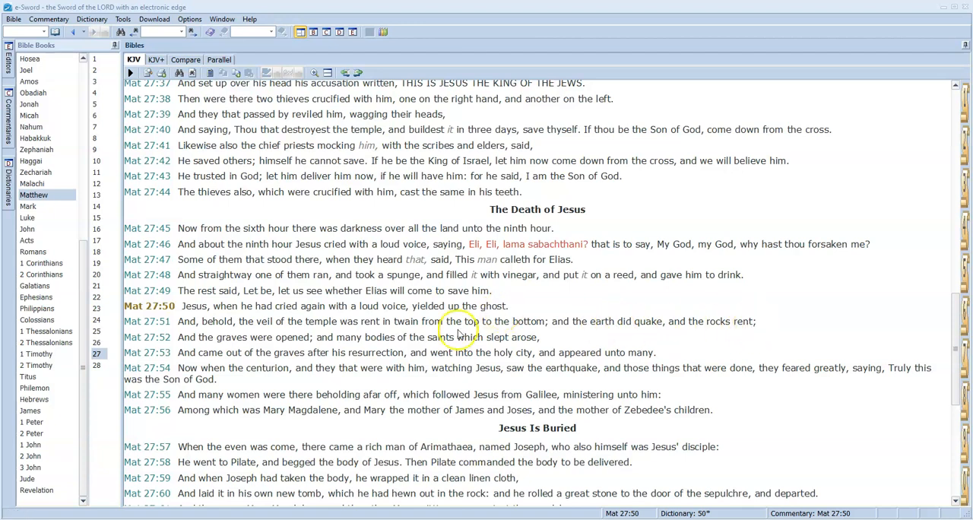
mouse_move(466, 325)
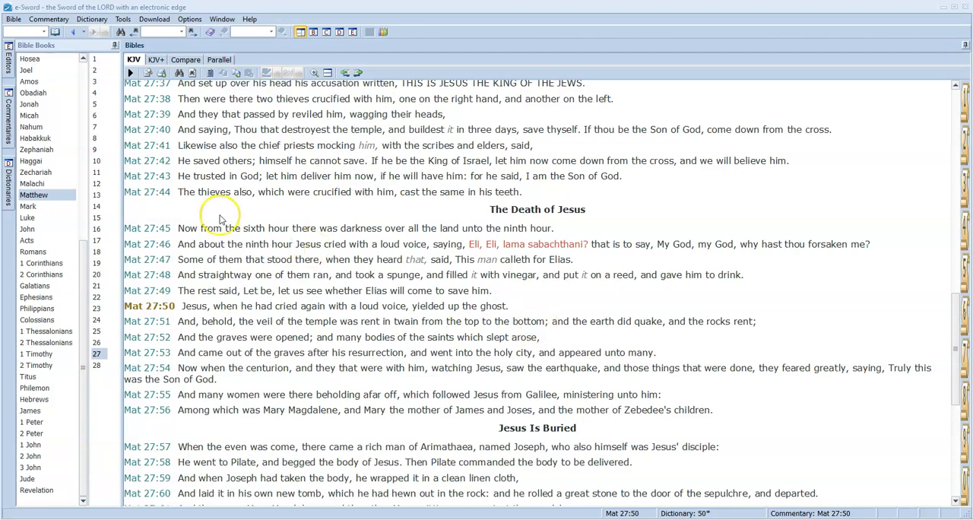
- Read John 14 down to verse 17, then move to 1 Corinthians 3
left_click(27, 228)
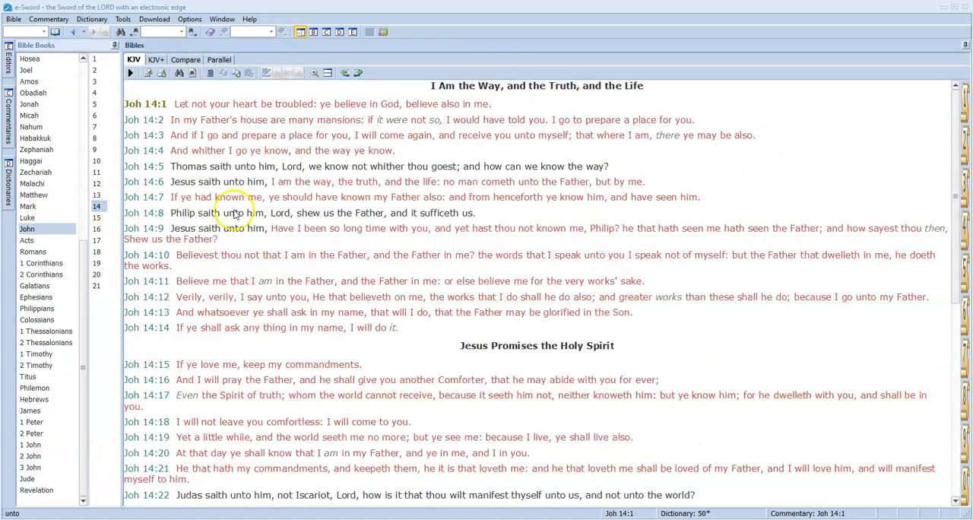
scroll("down", 3)
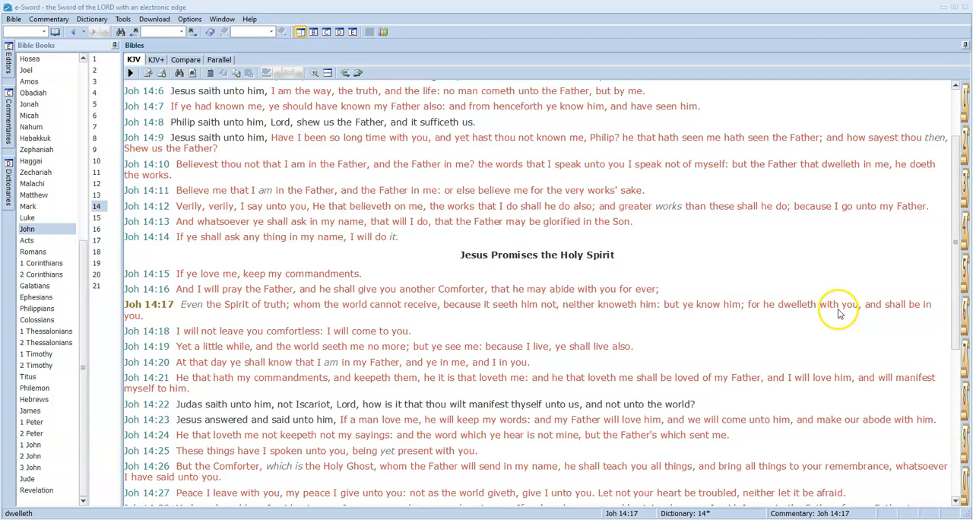
mouse_move(919, 304)
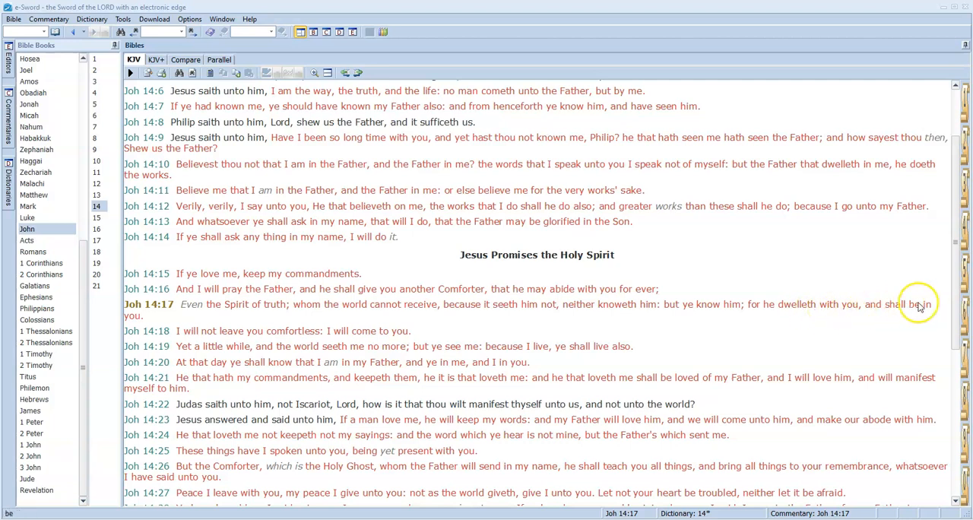
mouse_move(135, 326)
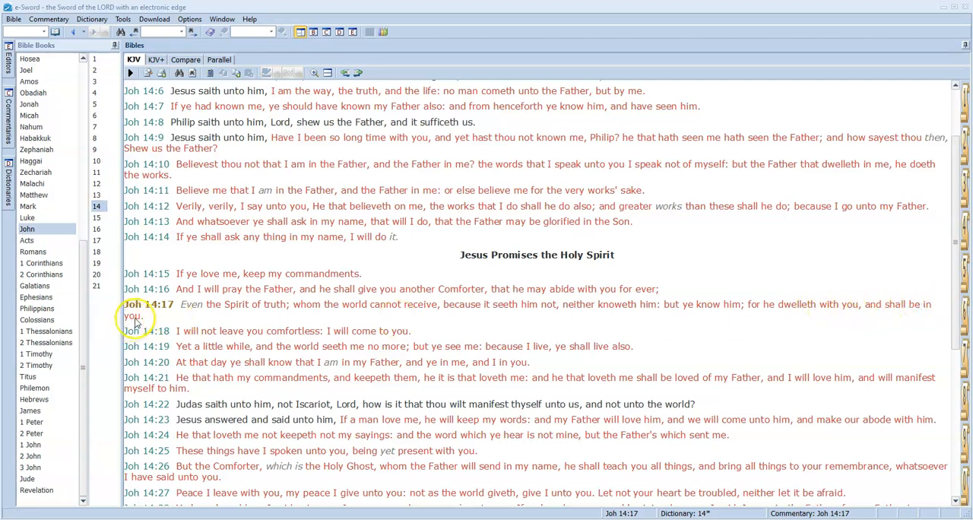
mouse_move(797, 312)
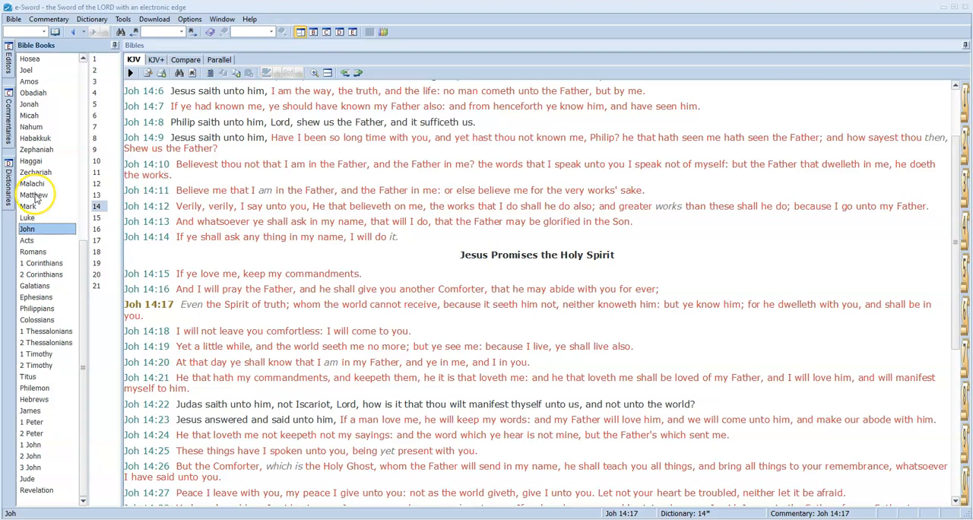
left_click(34, 195)
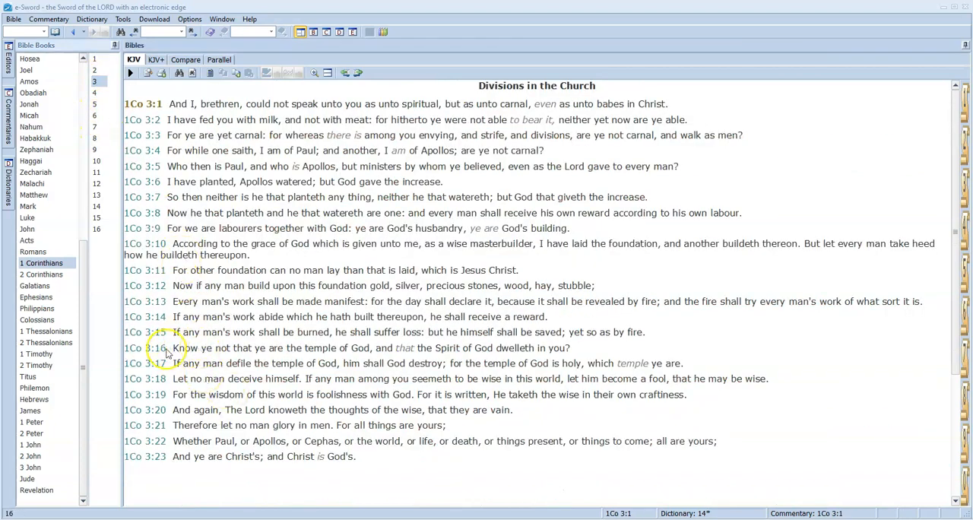
- Make 1 Corinthians 3:16, ye are the temple of God, the current verse
left_click(261, 352)
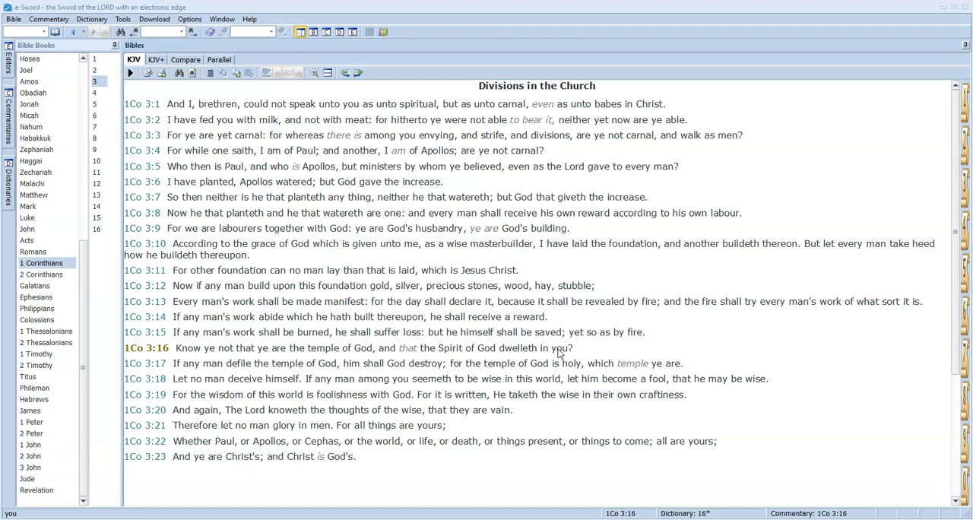
mouse_move(542, 353)
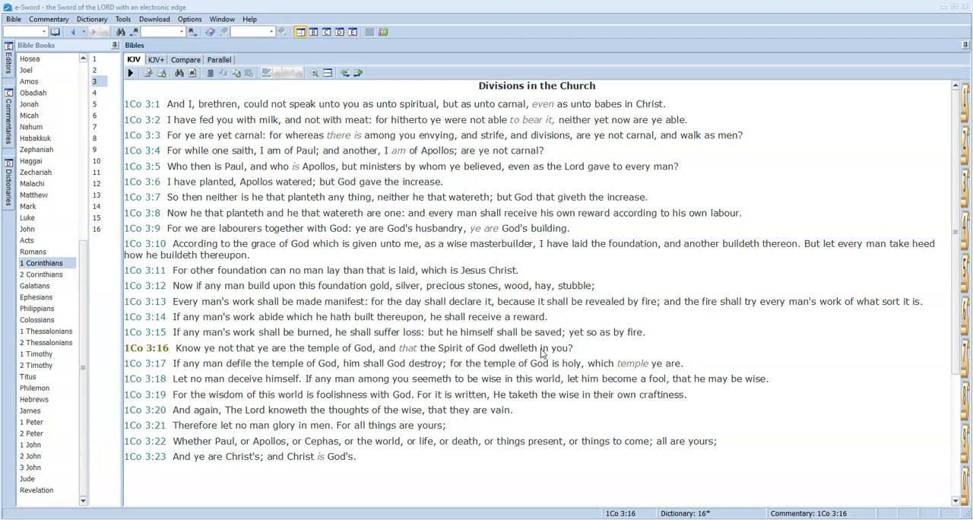
mouse_move(116, 338)
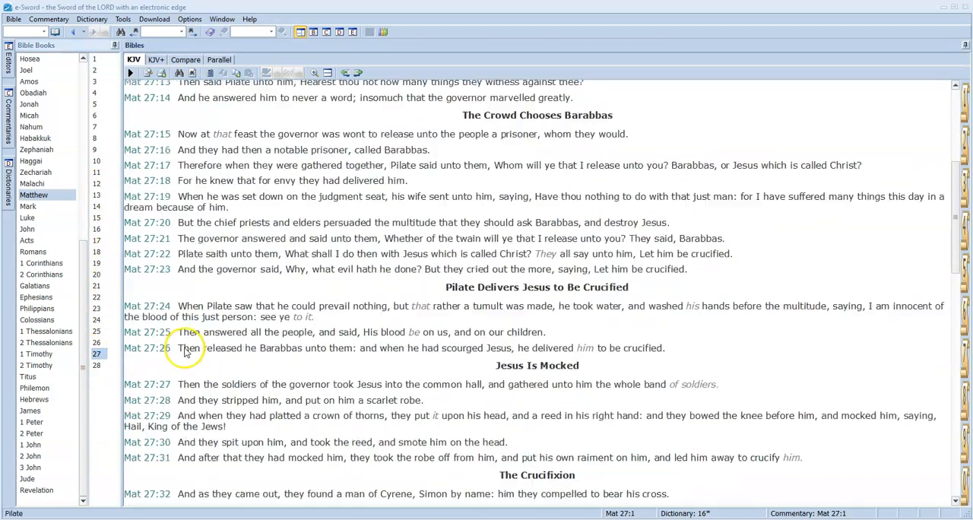
- Scroll Matthew 27 to the Death of Jesus, then choose Ephesians as the next book
scroll("down", 3)
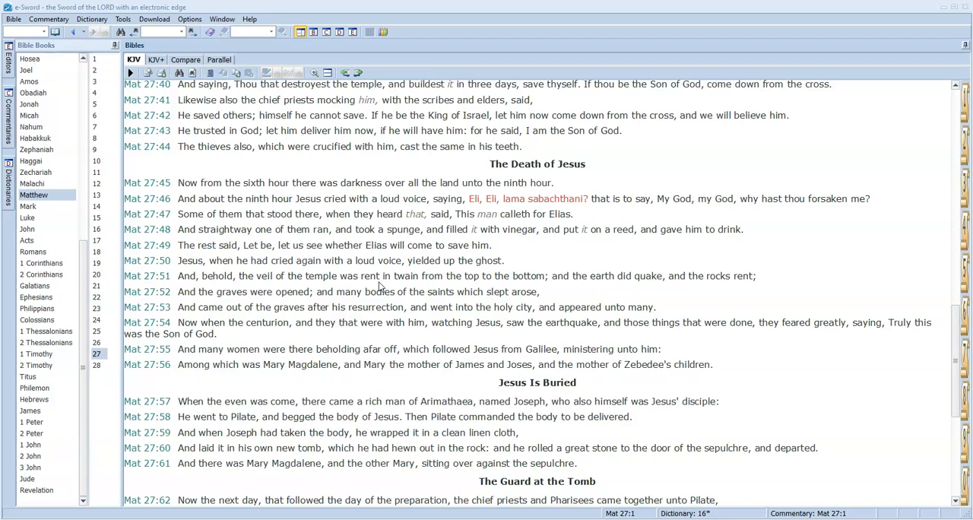
left_click(97, 352)
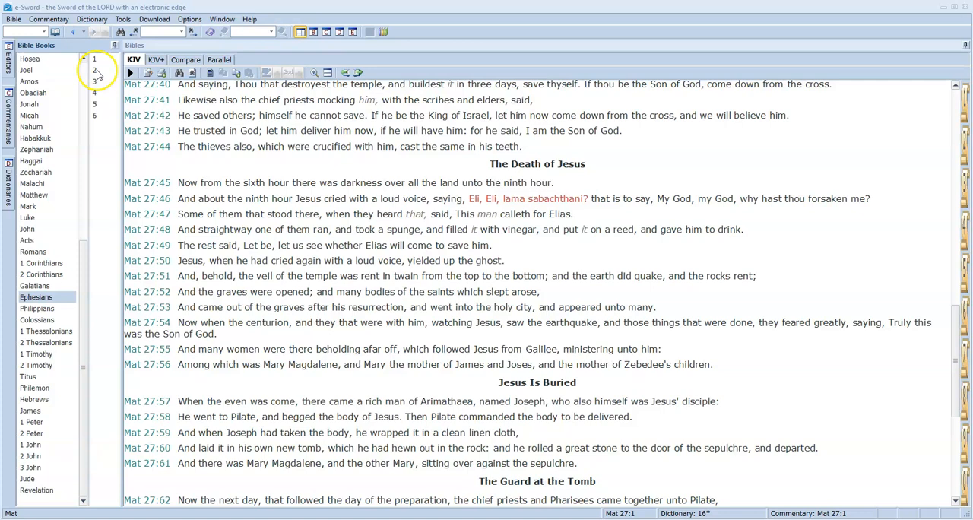
- Display Ephesians 2:4–22, the One in Christ passage
left_click(94, 71)
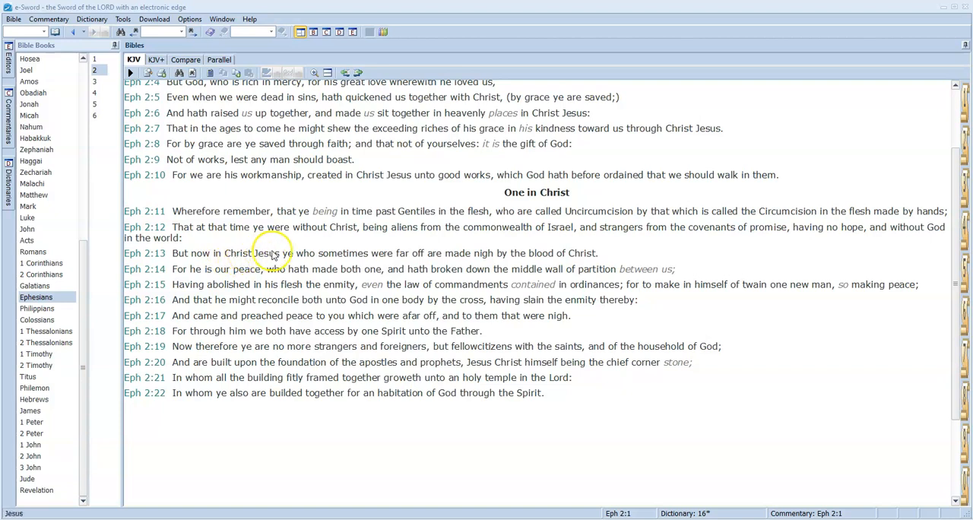
mouse_move(315, 252)
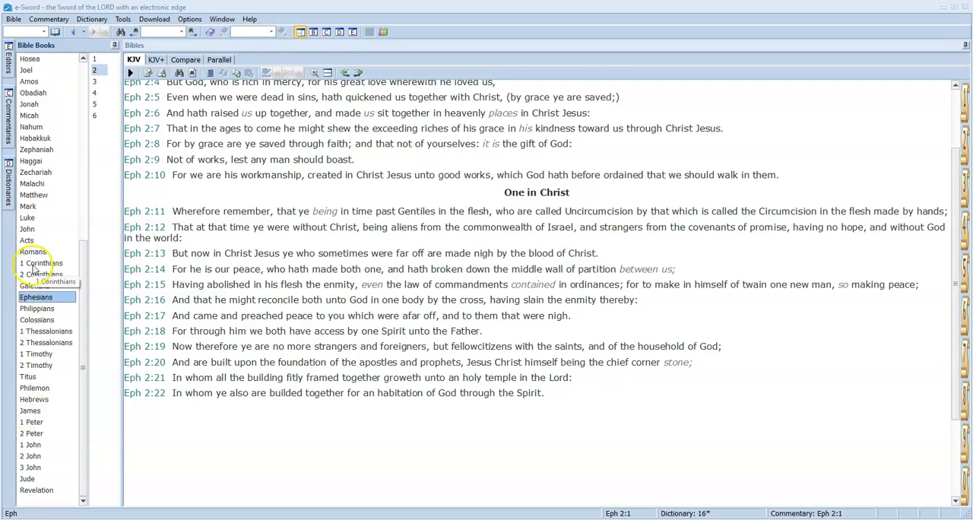
- Read 1 Corinthians 15 on the Resurrection of Christ, then move to Romans
left_click(41, 261)
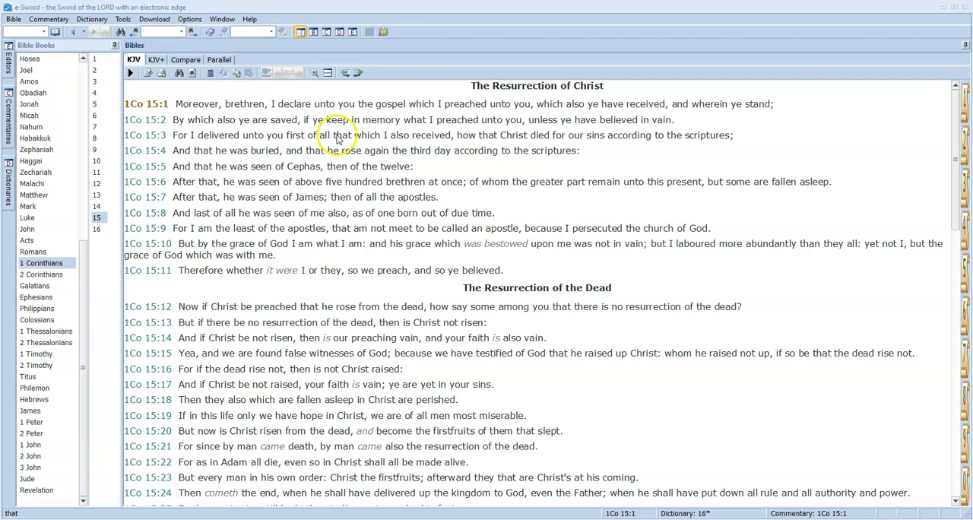
mouse_move(484, 143)
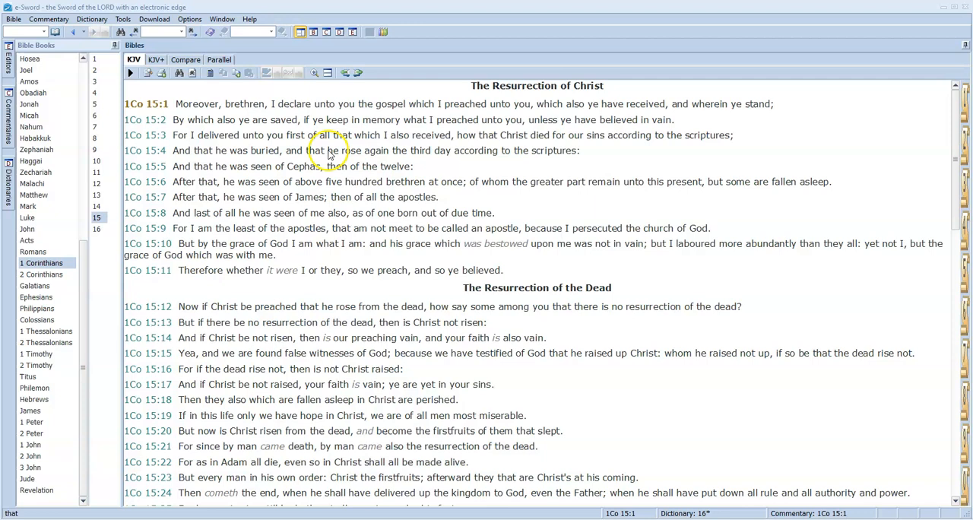
left_click(34, 252)
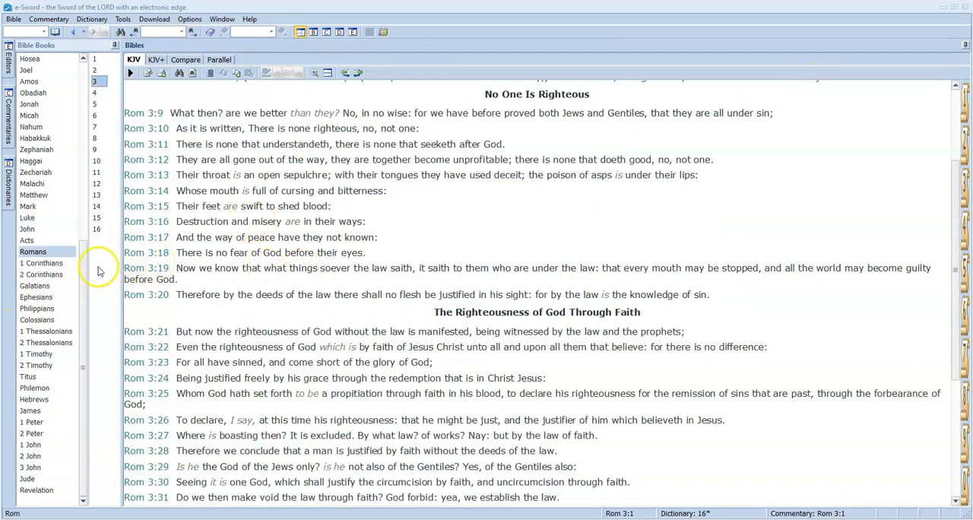
- Return to Ephesians 2 and highlight part of verse 15 on making one new man
left_click(36, 296)
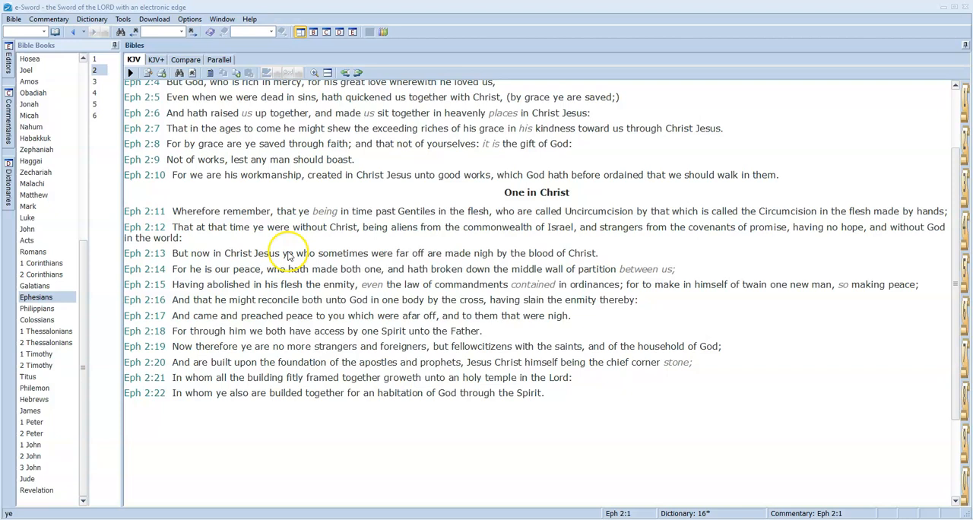
mouse_move(432, 252)
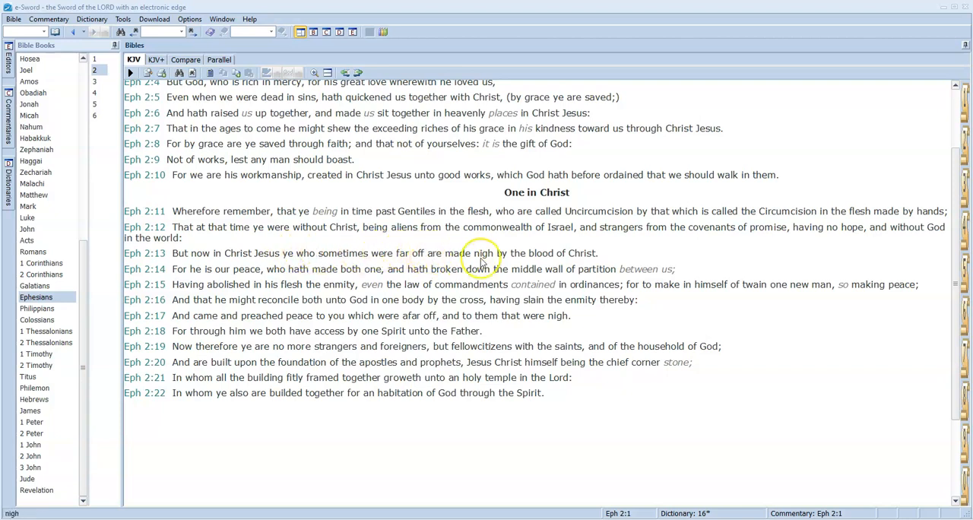
mouse_move(508, 259)
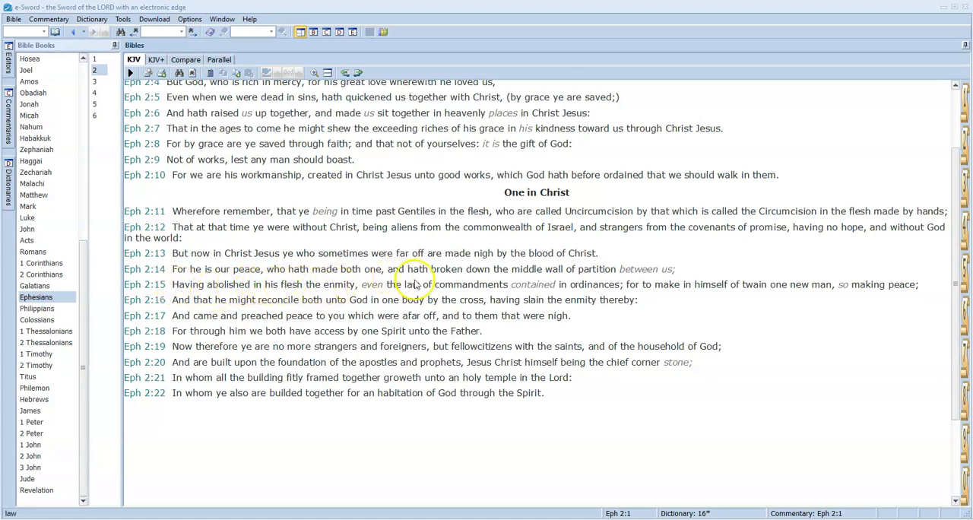
mouse_move(562, 292)
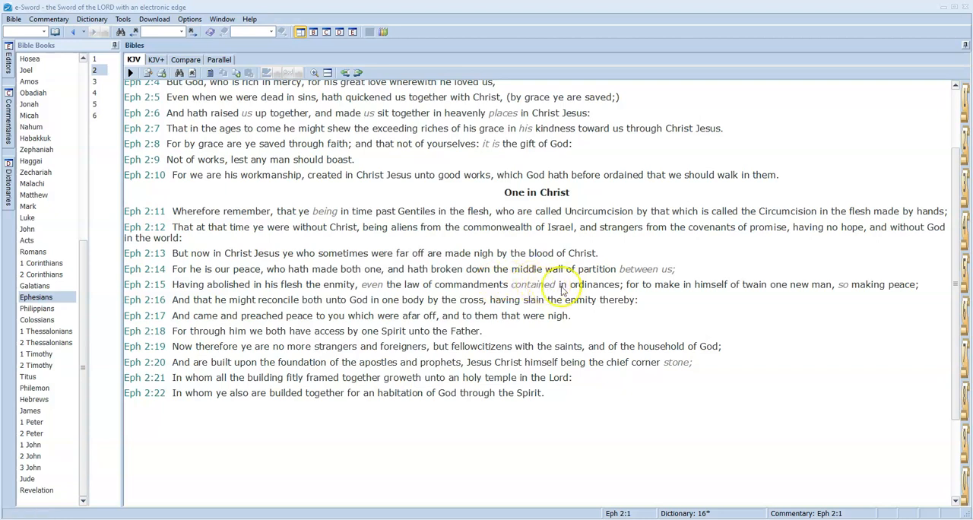
mouse_move(712, 292)
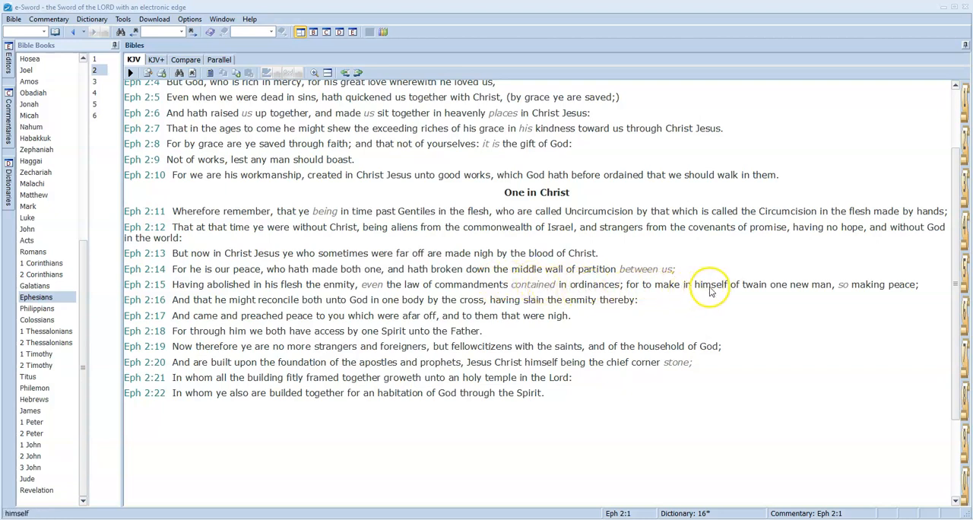
left_click_drag(732, 284, 833, 284)
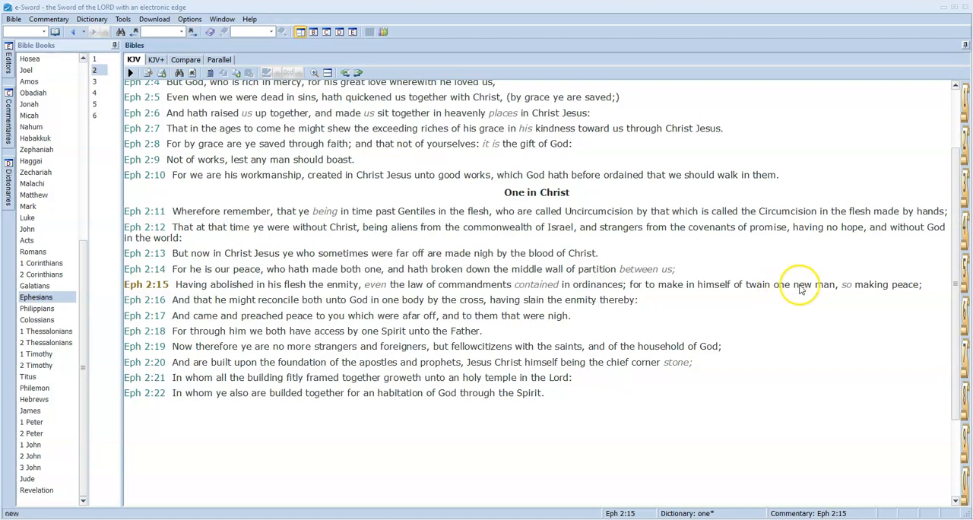
mouse_move(575, 278)
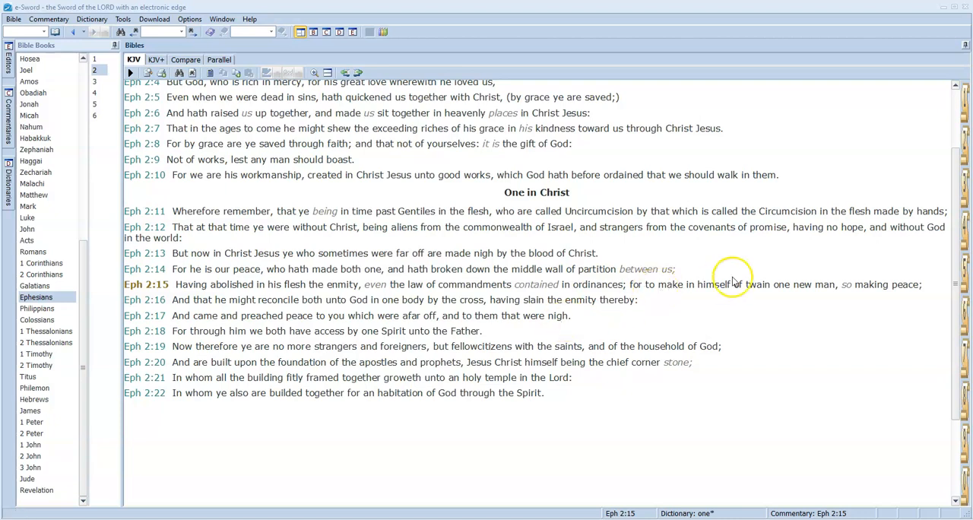
mouse_move(697, 292)
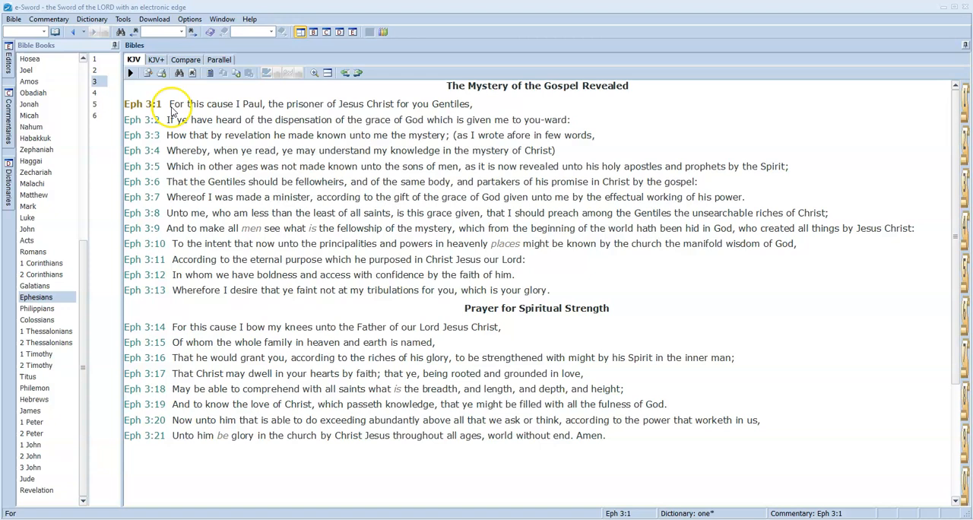
left_click(296, 119)
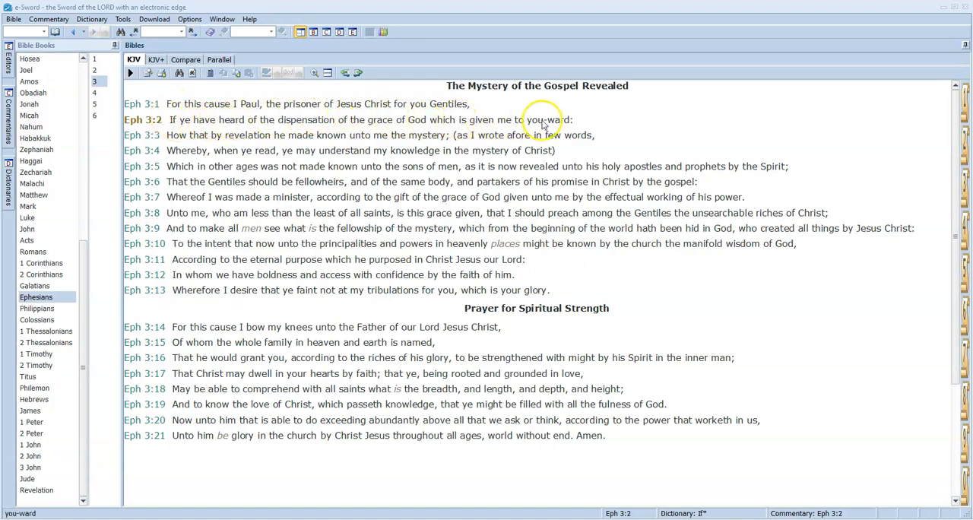
mouse_move(252, 136)
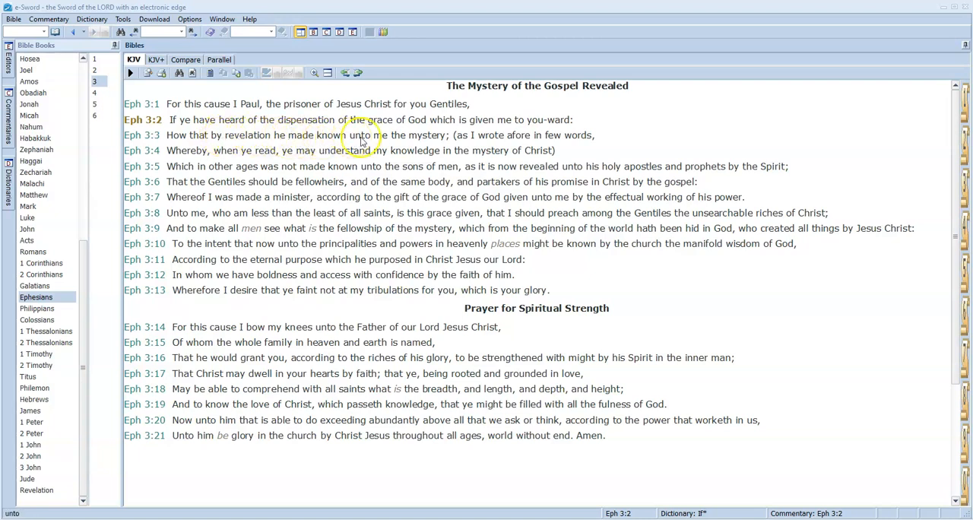
mouse_move(536, 138)
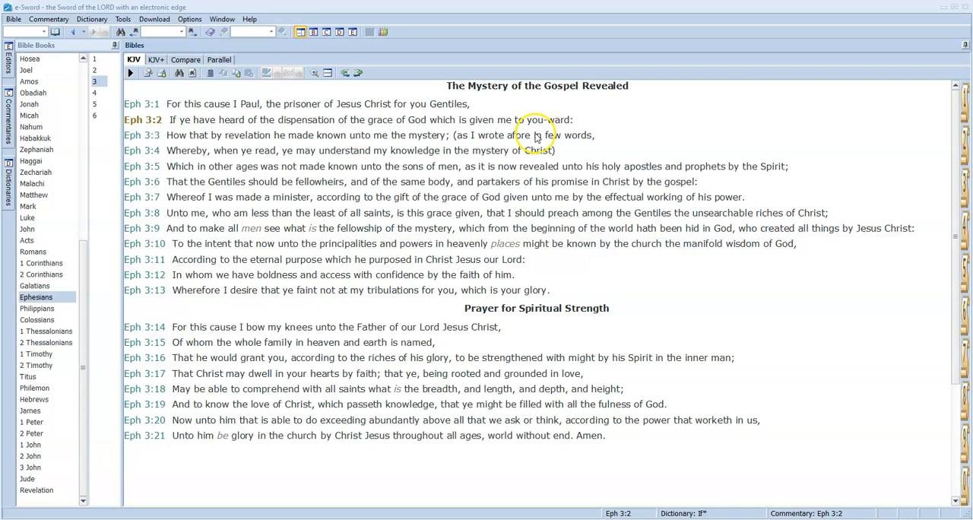
mouse_move(277, 149)
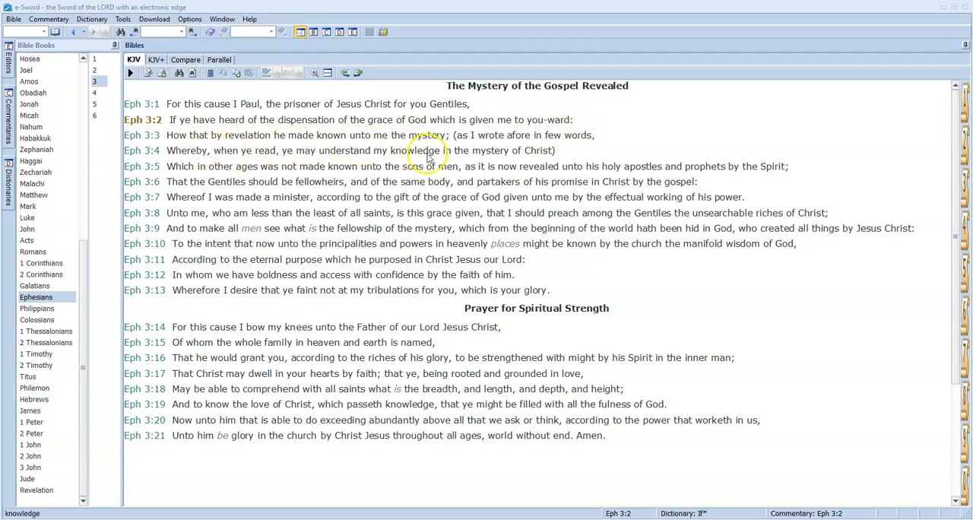
mouse_move(460, 155)
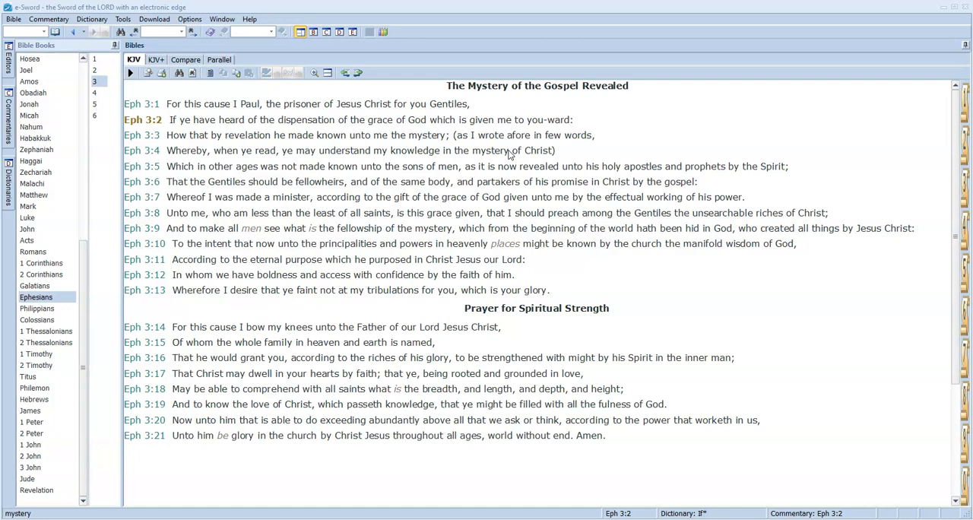
mouse_move(508, 155)
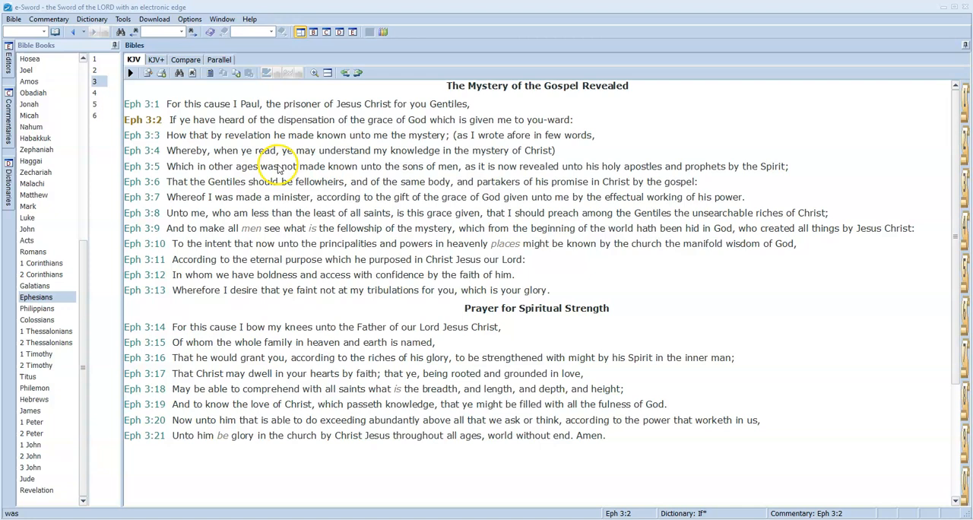
mouse_move(406, 170)
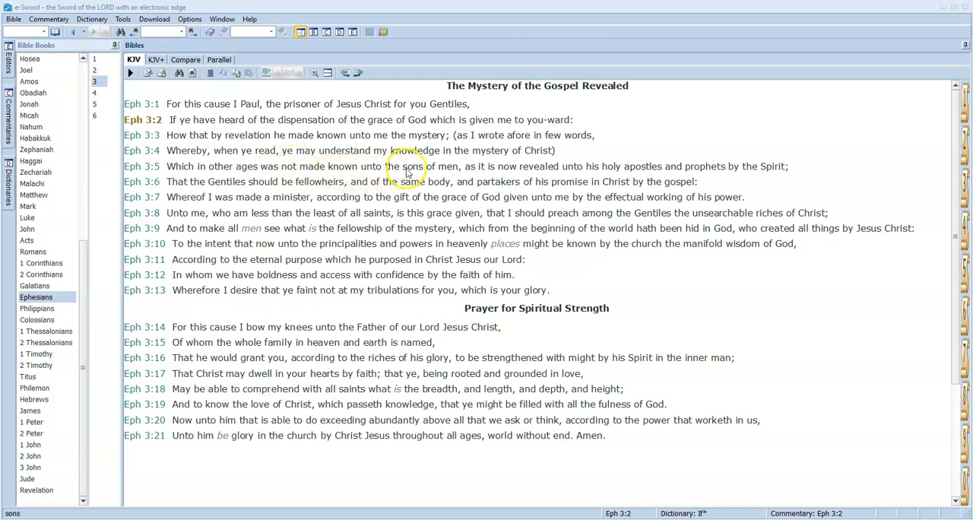
mouse_move(527, 170)
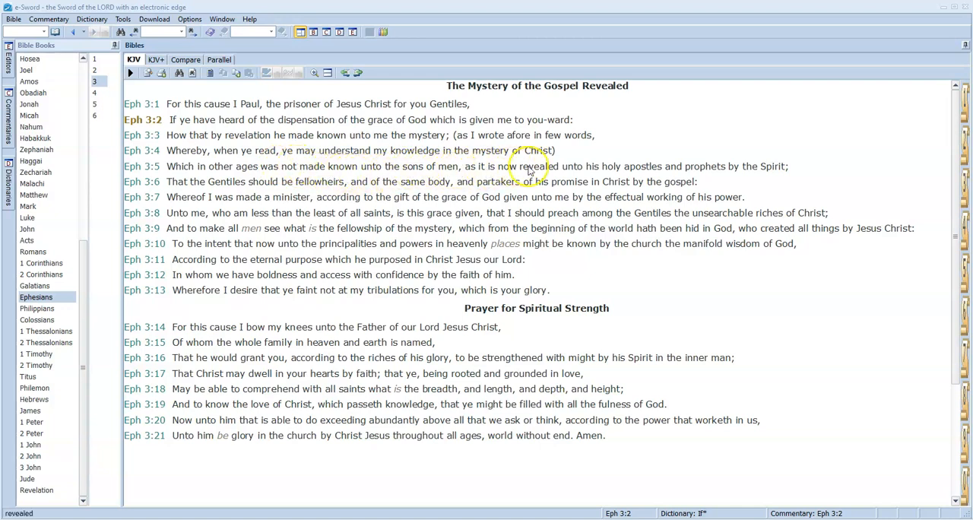
mouse_move(678, 166)
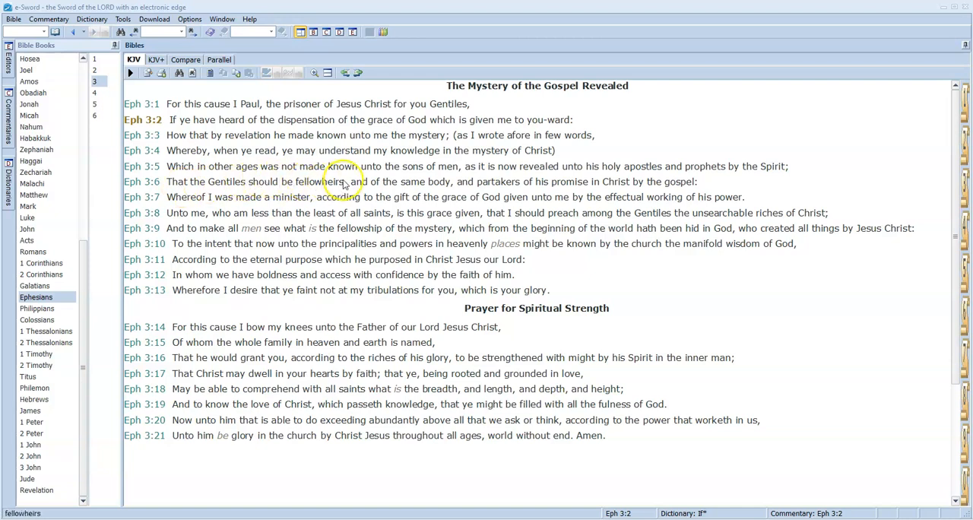
mouse_move(444, 183)
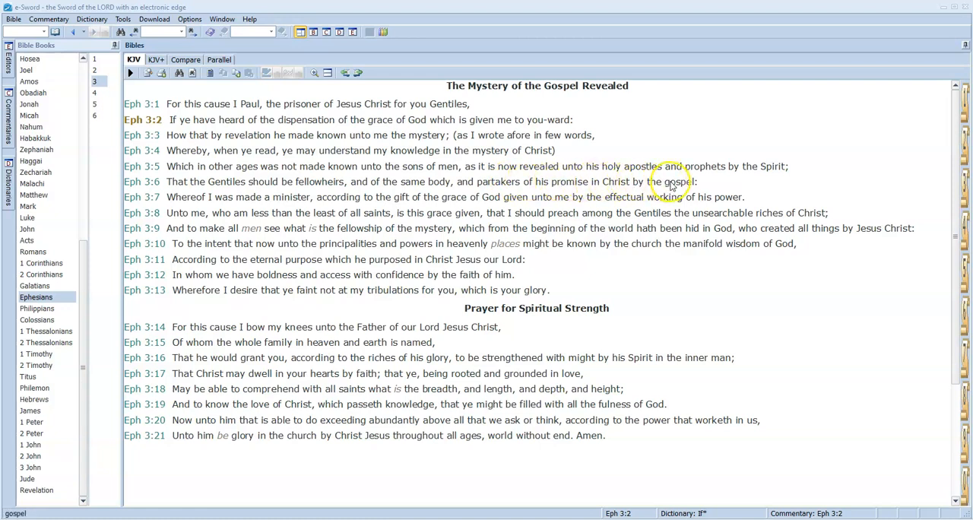
mouse_move(242, 186)
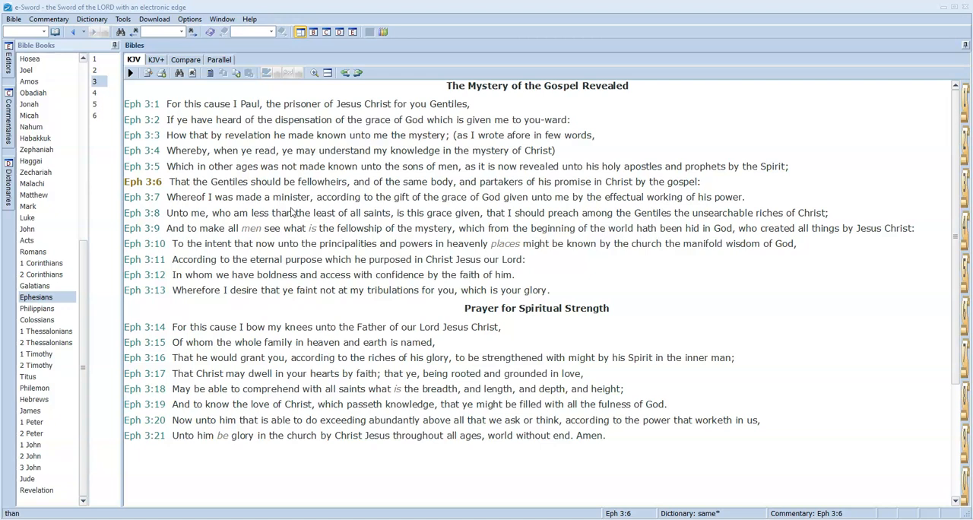
- Turn to 1 Corinthians 10:32 on the church of God and highlight words such as Gentiles
left_click(40, 263)
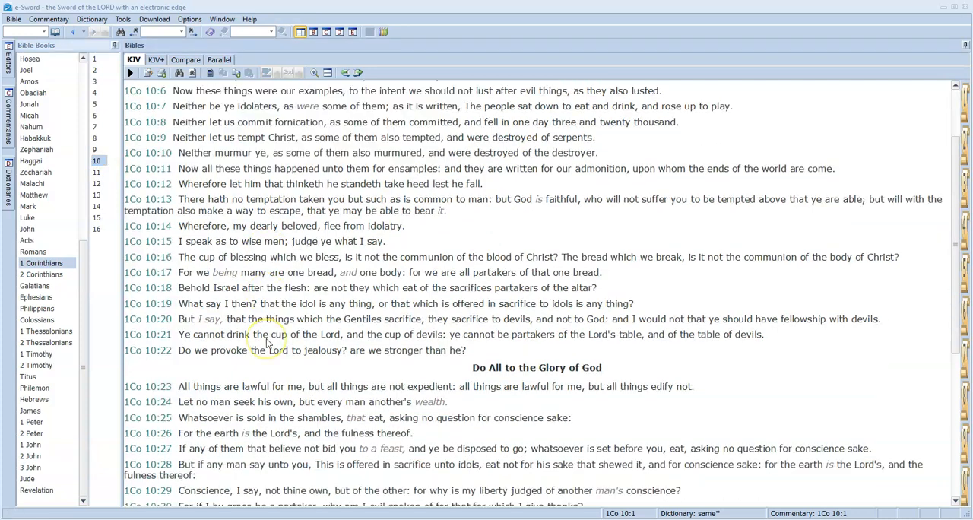
scroll("down", 3)
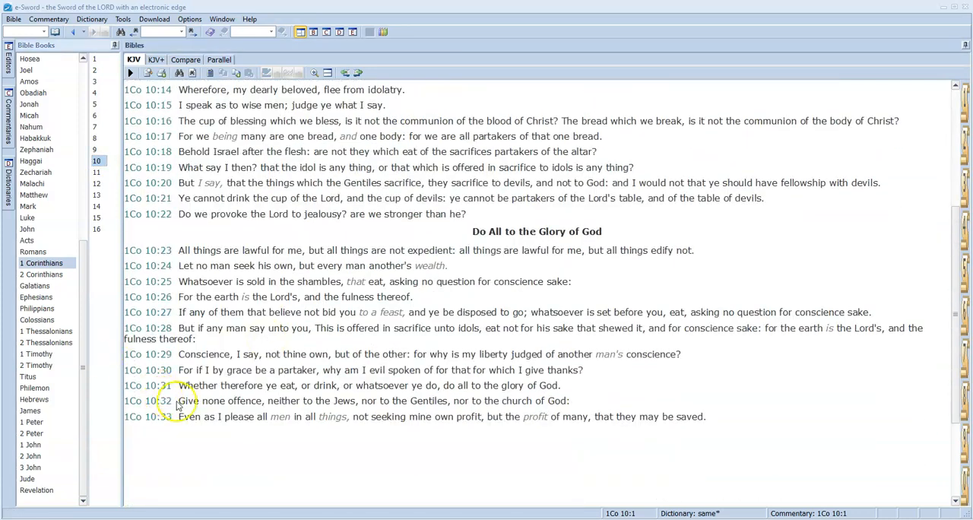
left_click(271, 401)
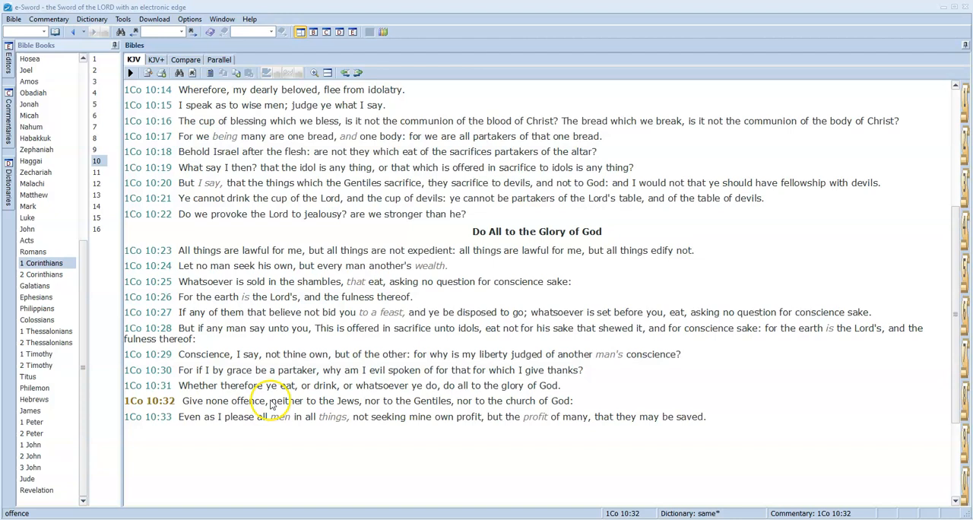
double_click(343, 402)
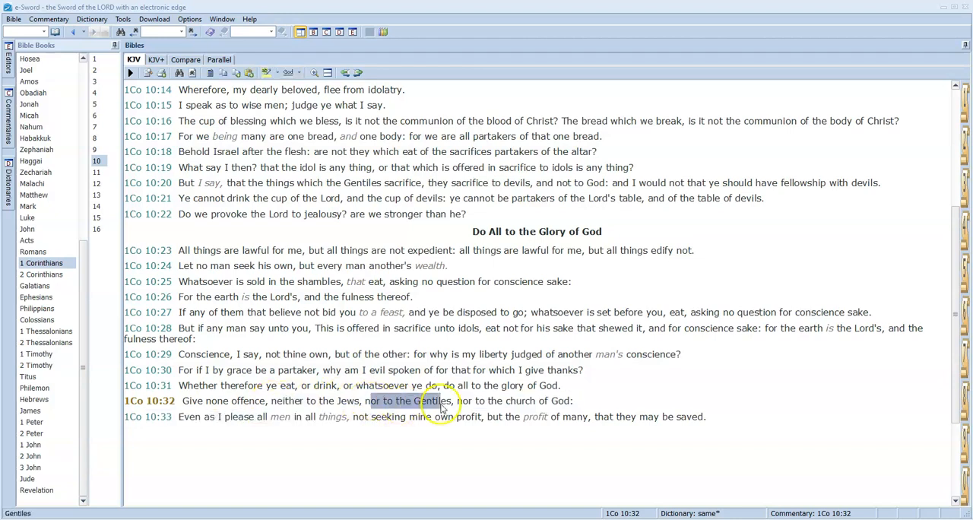
mouse_move(458, 408)
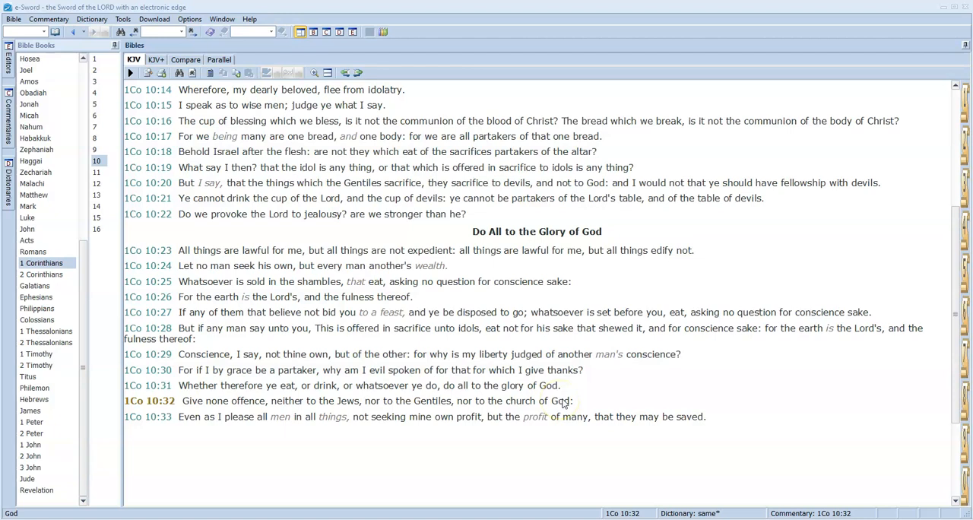
double_click(514, 402)
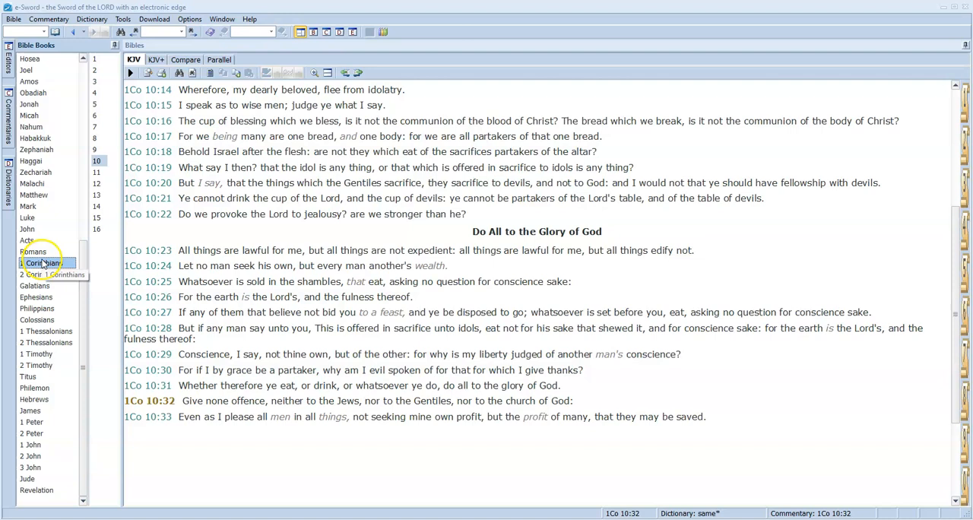
mouse_move(30, 435)
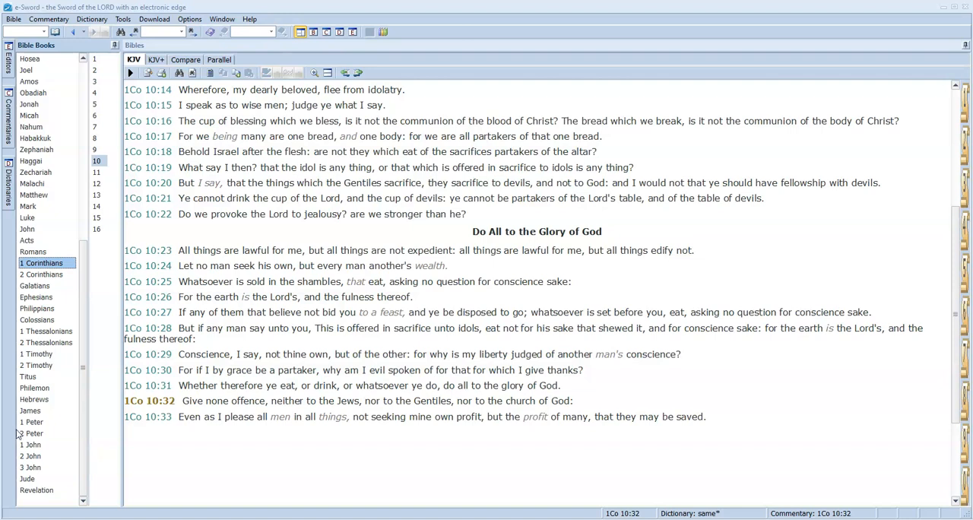
- Bring up Romans chapter 8, Life in the Spirit
left_click(34, 252)
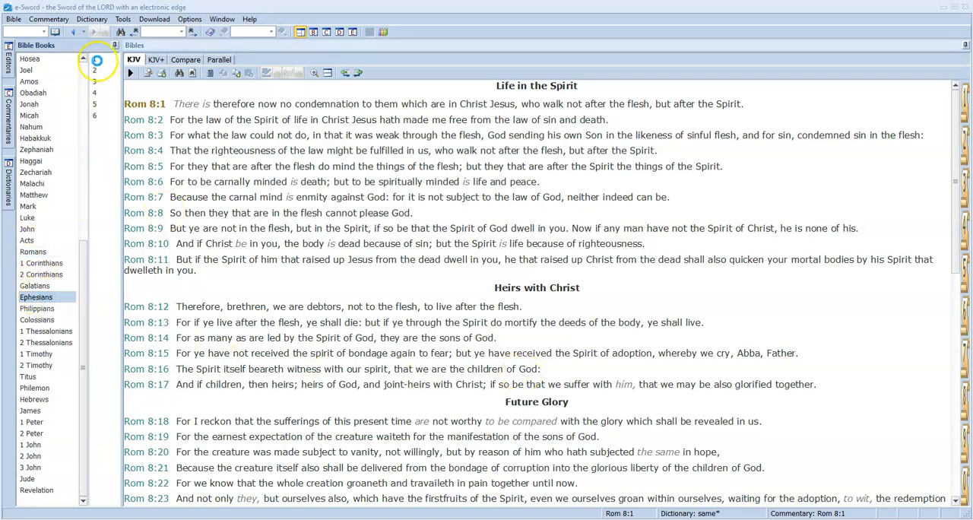
- Read Ephesians 1:22 on Christ as head of the church, then switch to Colossians 1
left_click(37, 299)
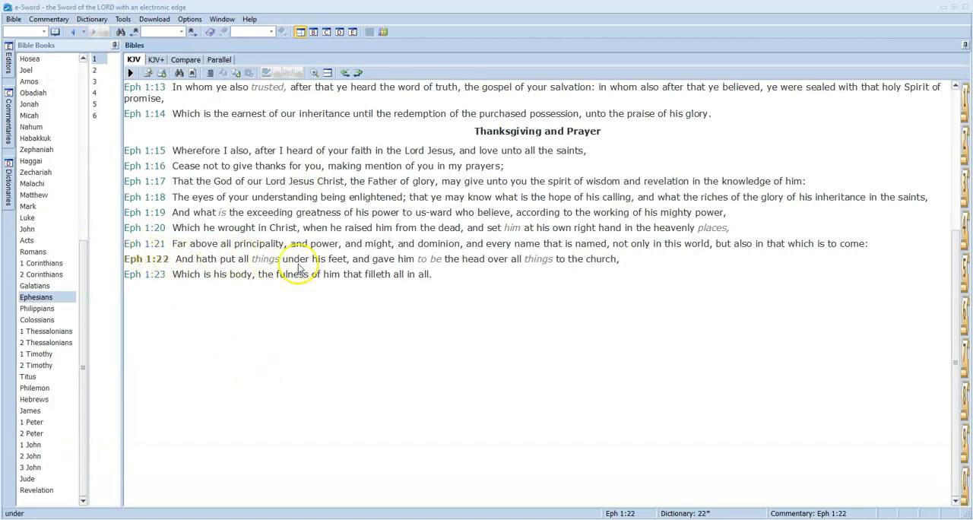
mouse_move(496, 265)
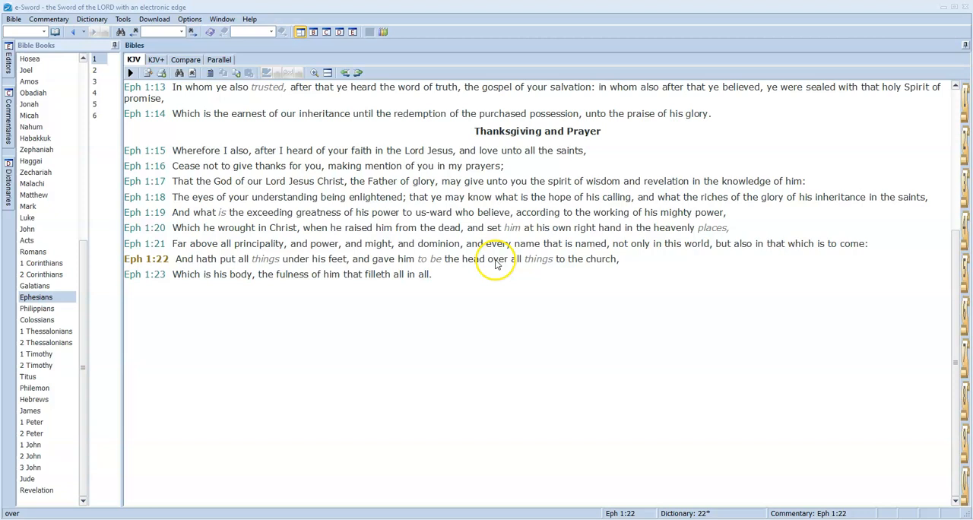
mouse_move(575, 268)
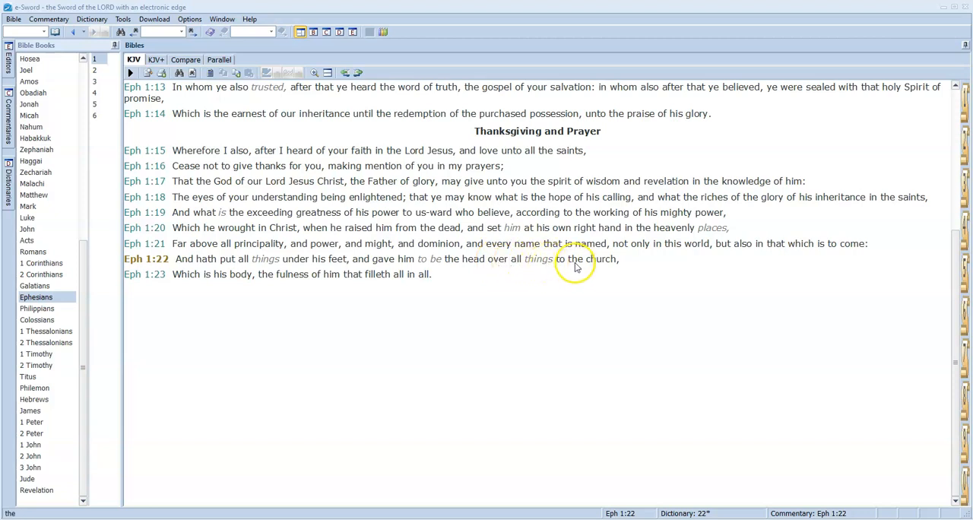
left_click_drag(560, 258, 621, 259)
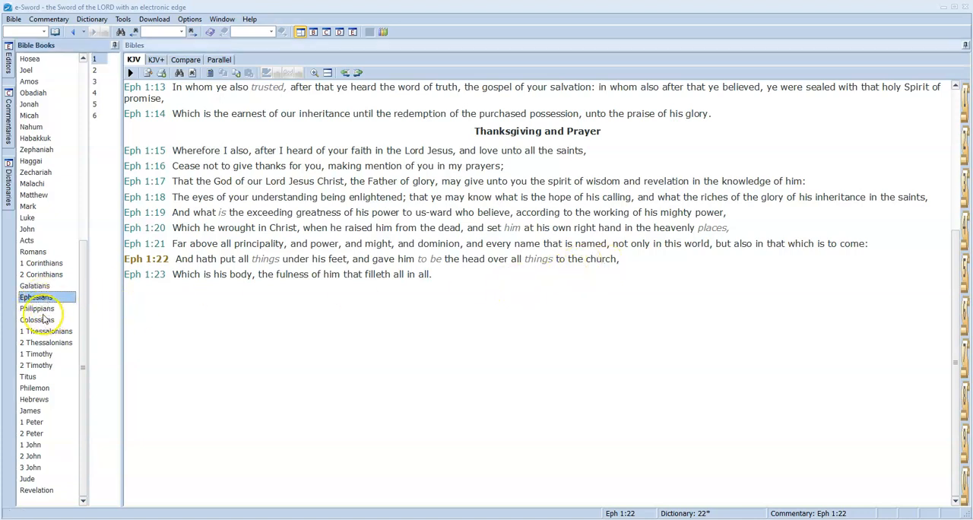
left_click(37, 320)
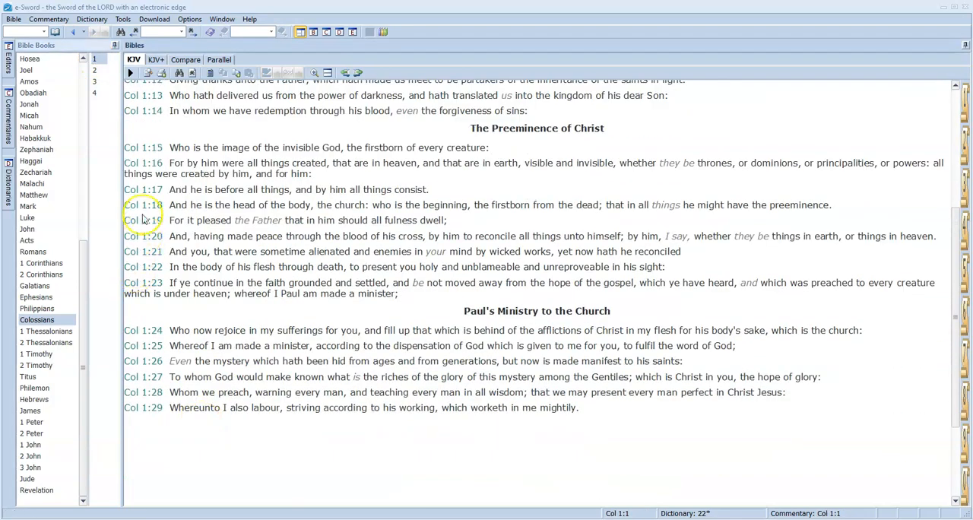
left_click(240, 204)
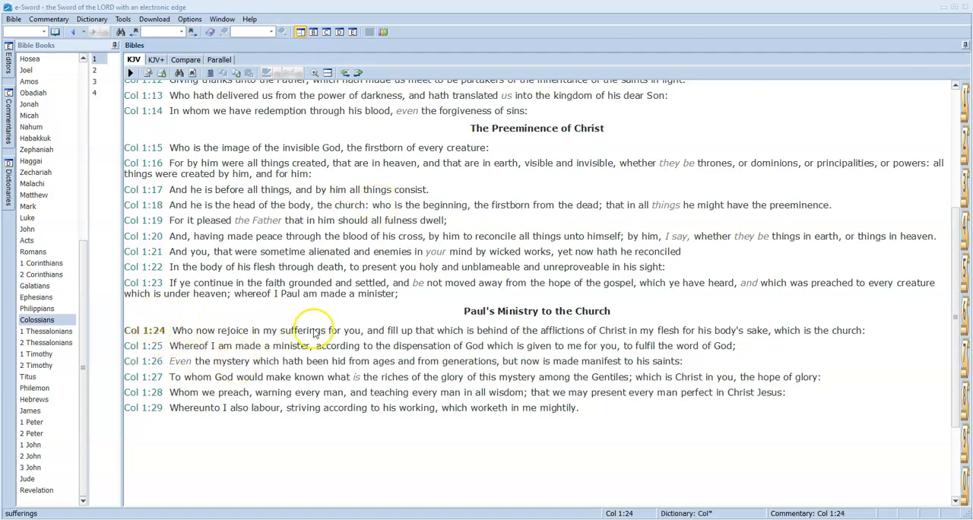
mouse_move(435, 331)
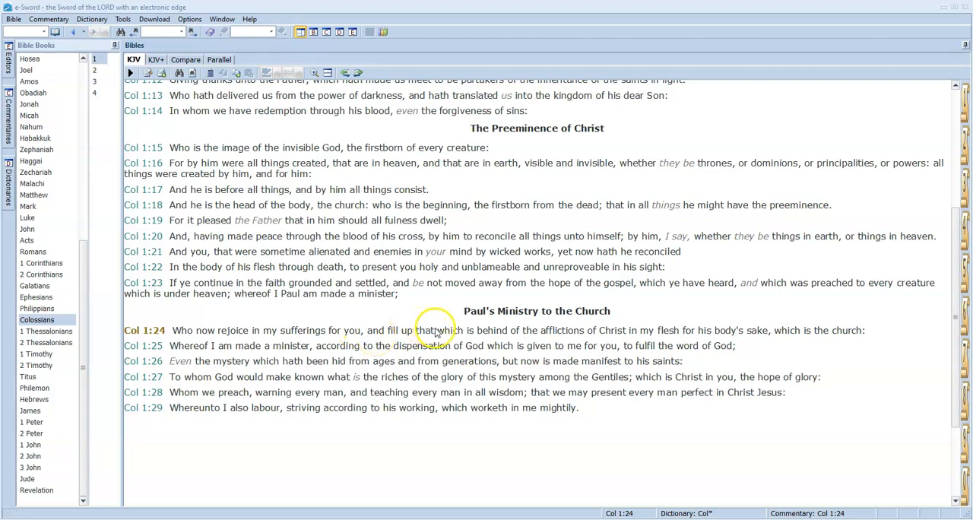
mouse_move(588, 335)
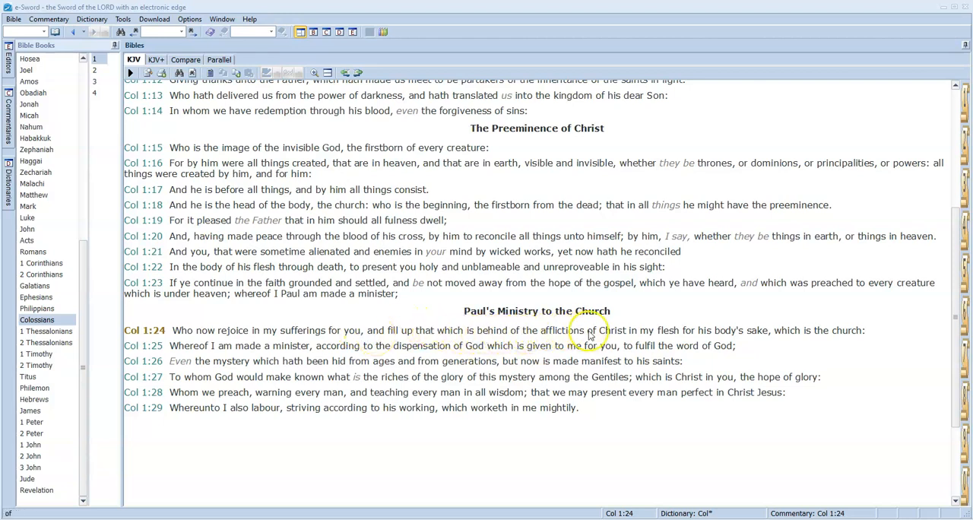
mouse_move(682, 334)
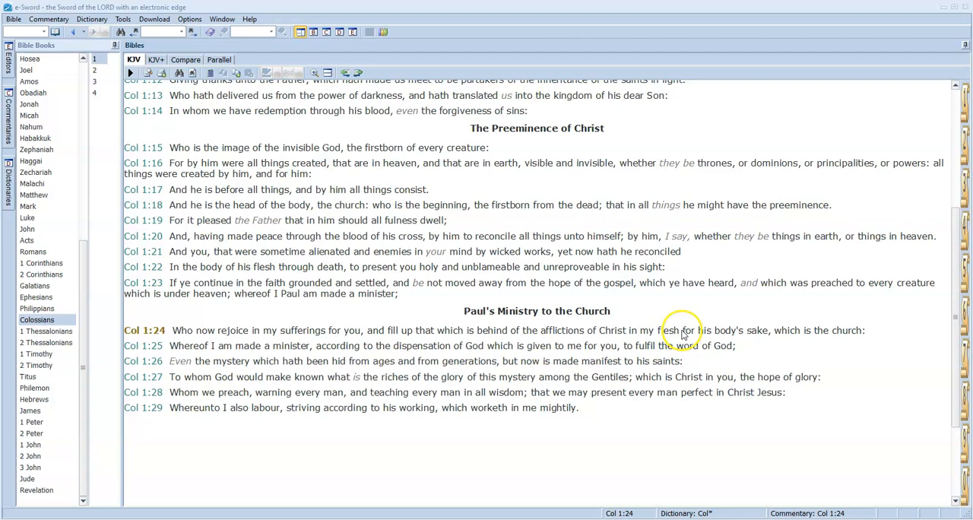
left_click_drag(683, 330, 770, 330)
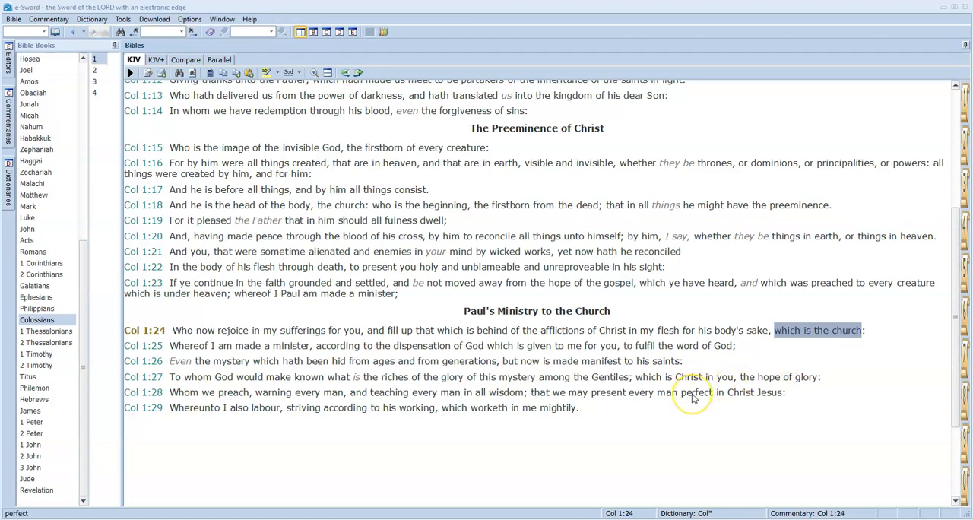
mouse_move(600, 462)
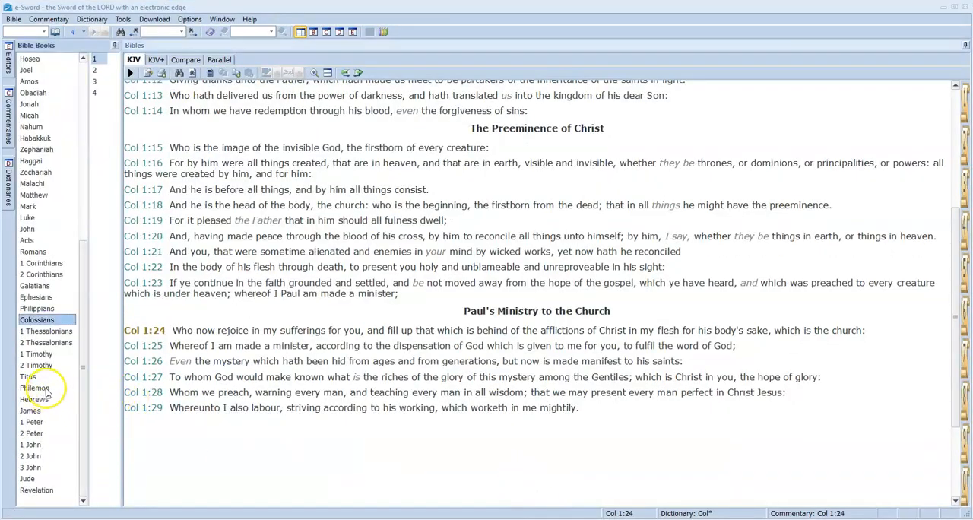
- Bring up the book of Philemon at chapter 1 verse 1
left_click(33, 389)
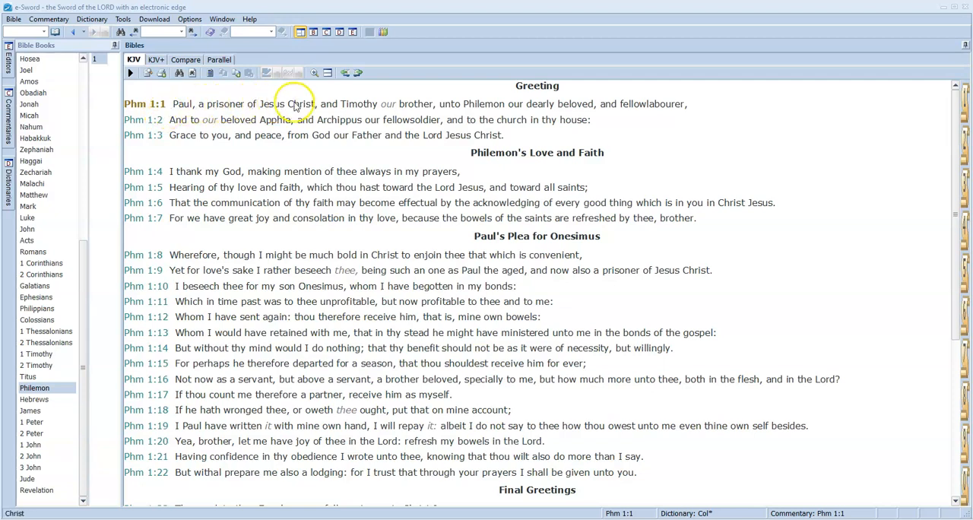
mouse_move(478, 108)
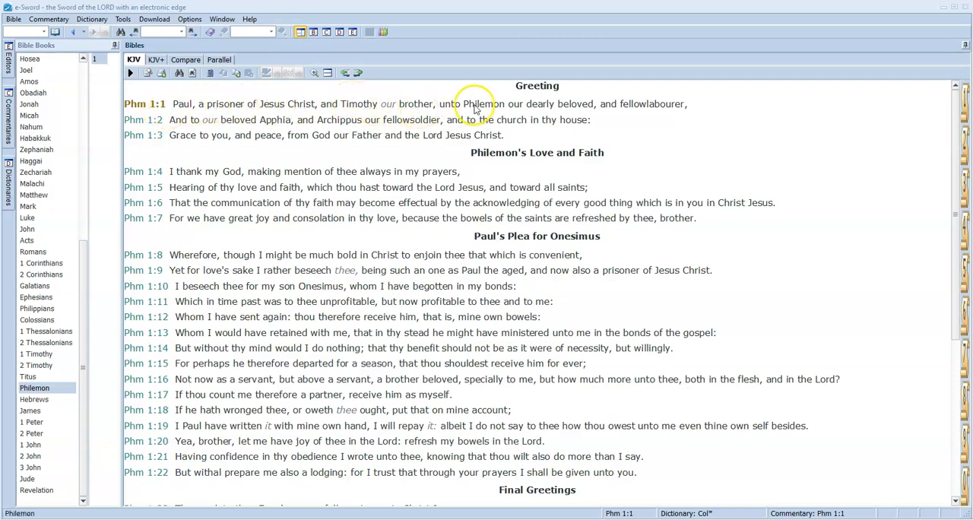
mouse_move(622, 112)
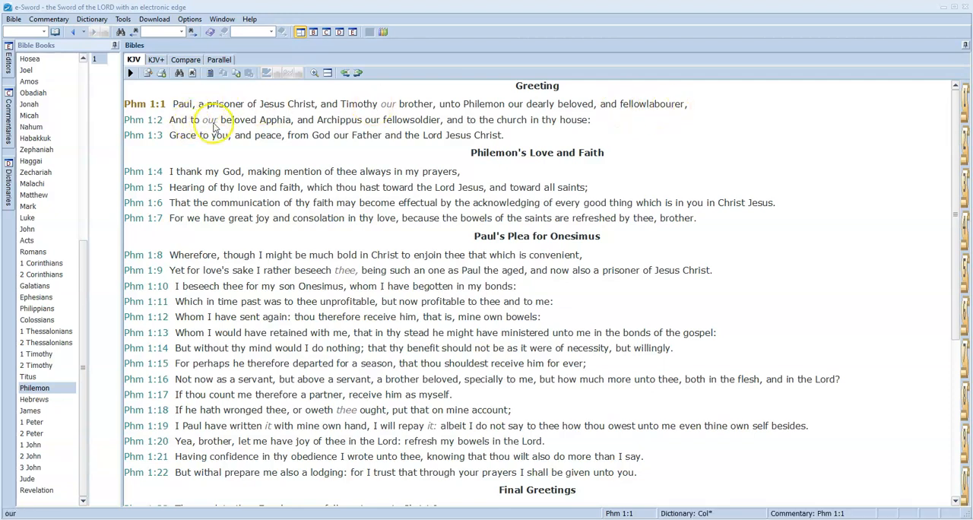
mouse_move(319, 129)
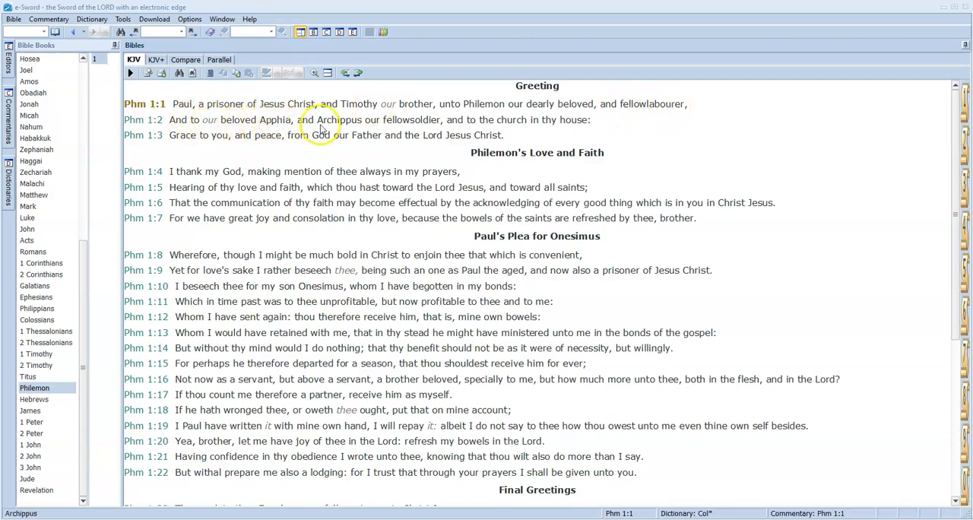
mouse_move(368, 128)
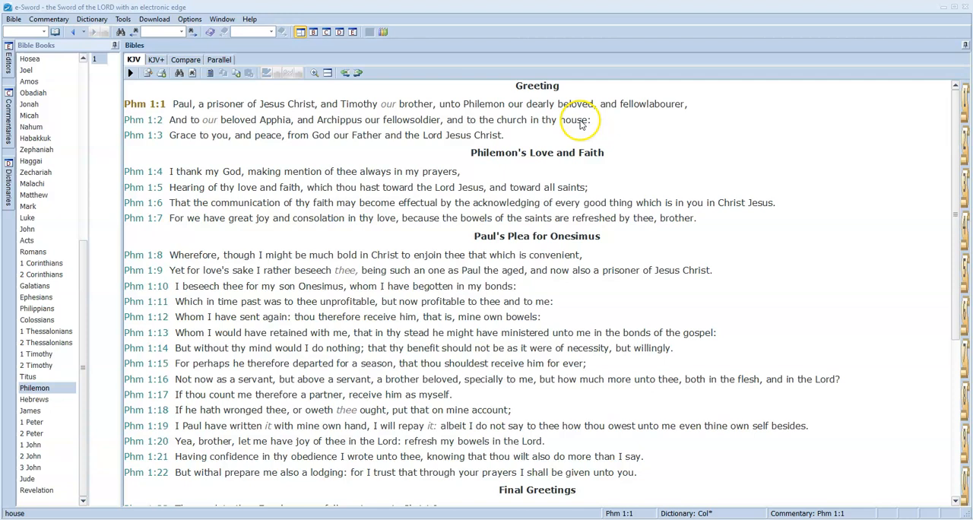
mouse_move(526, 123)
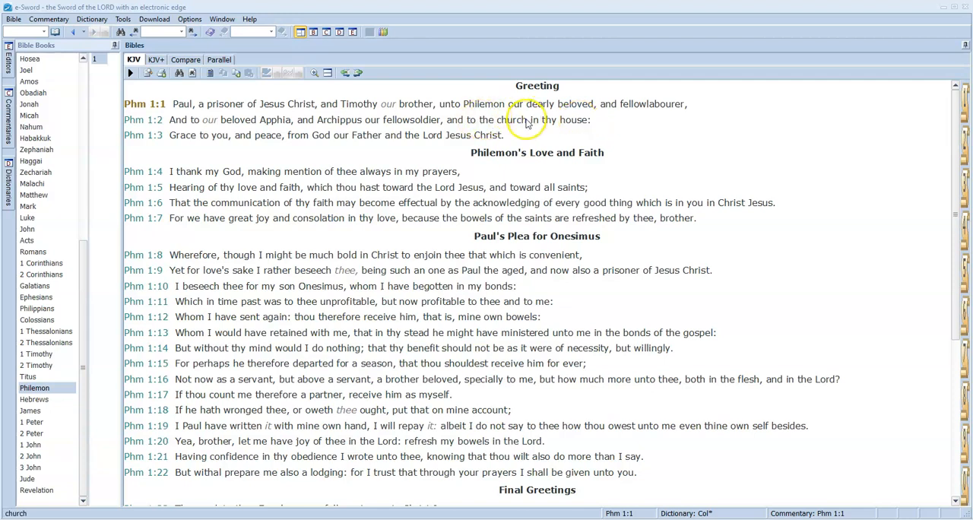
mouse_move(425, 111)
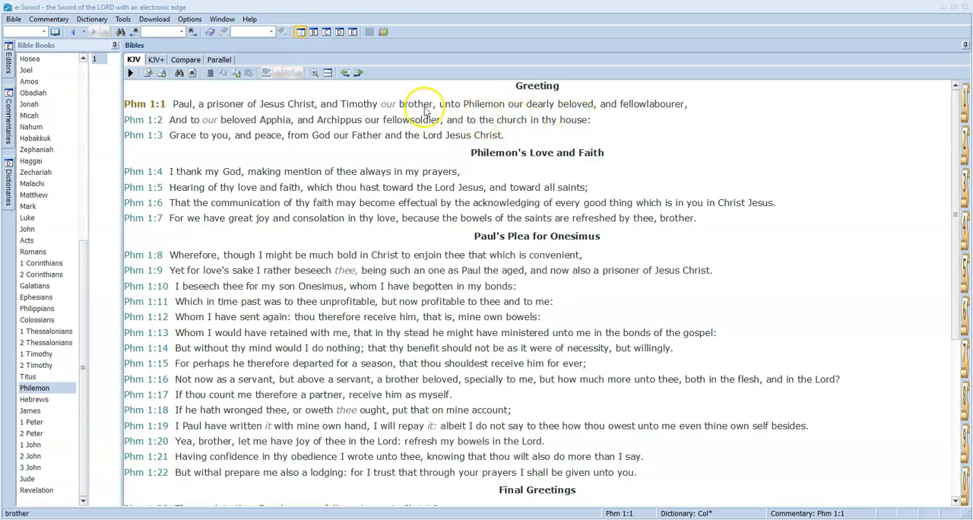
mouse_move(395, 119)
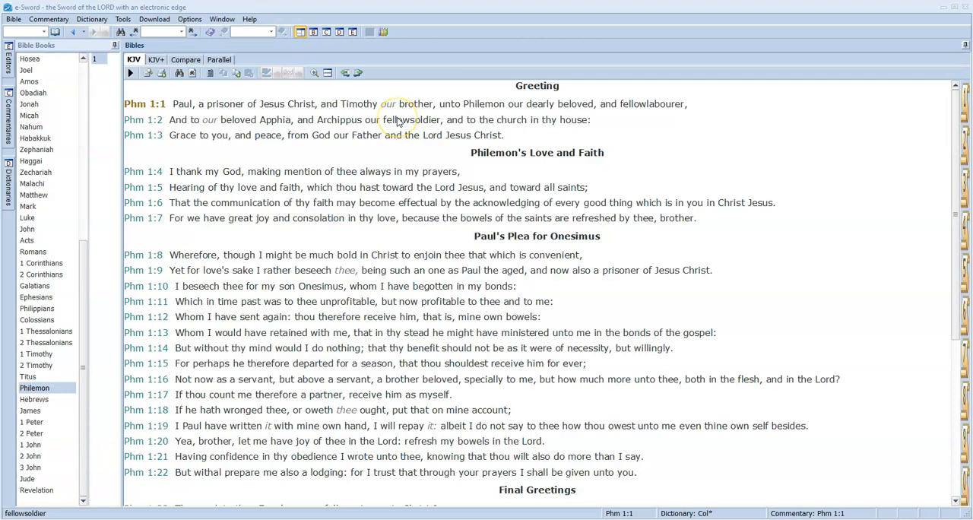
mouse_move(402, 94)
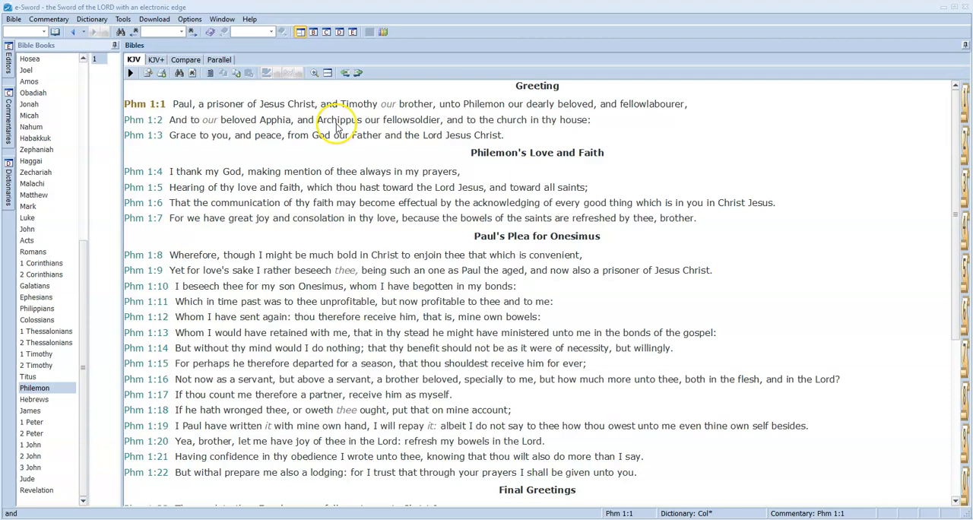
mouse_move(373, 114)
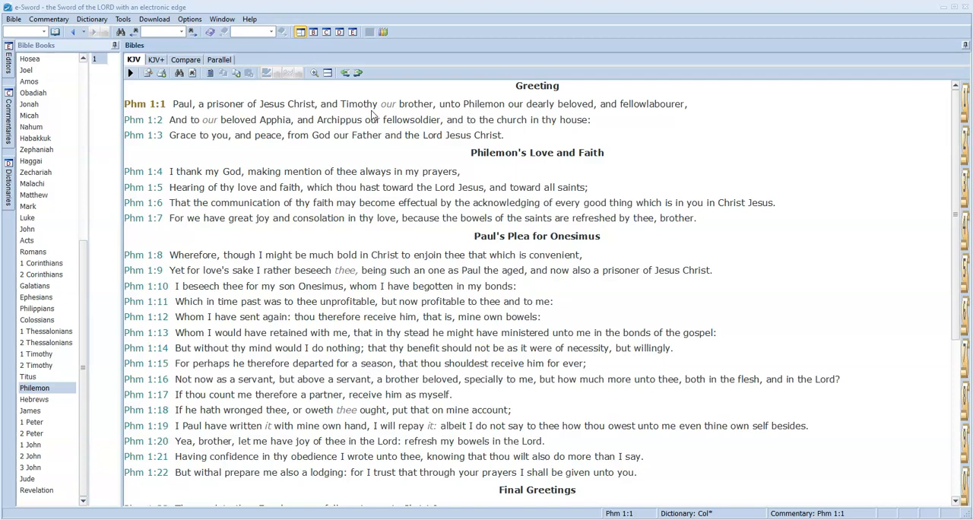
mouse_move(334, 183)
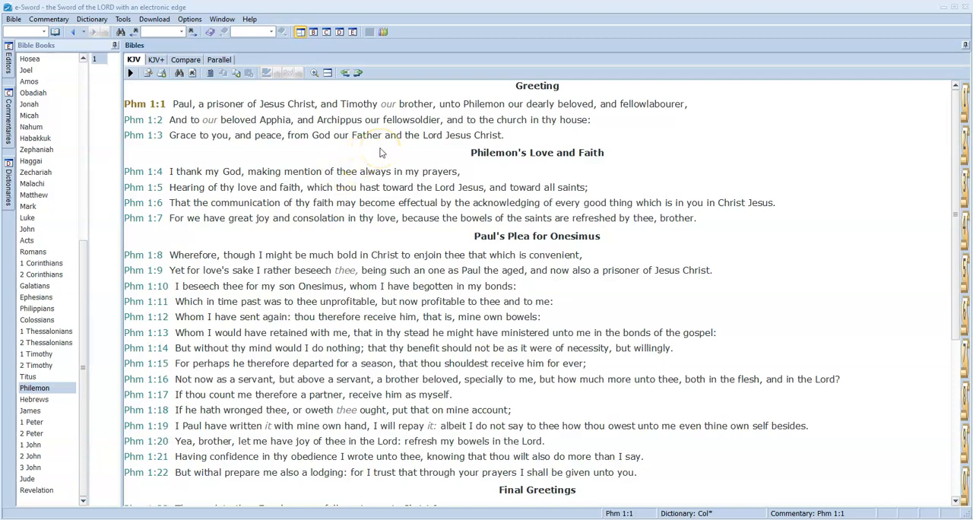
mouse_move(926, 27)
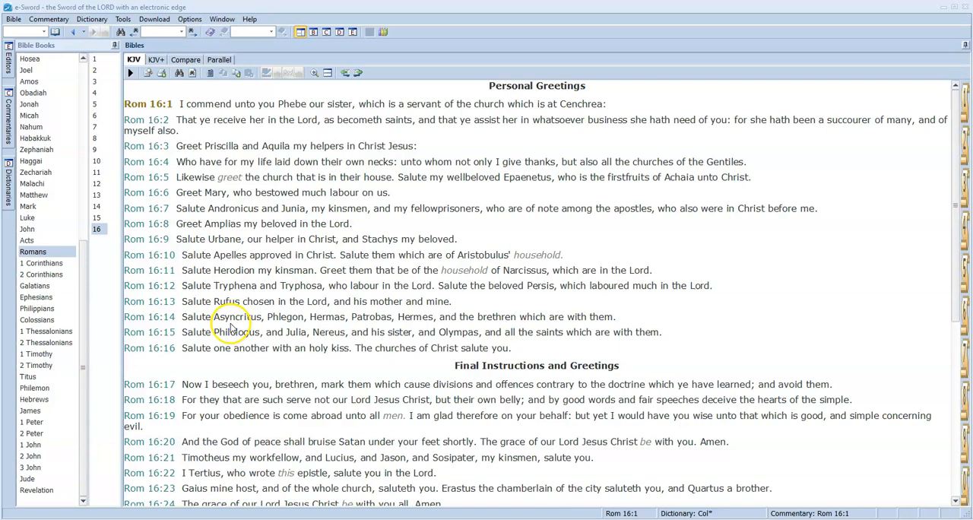
- Scroll Romans 16 down to the closing doxology in verses 25–27
scroll("down", 3)
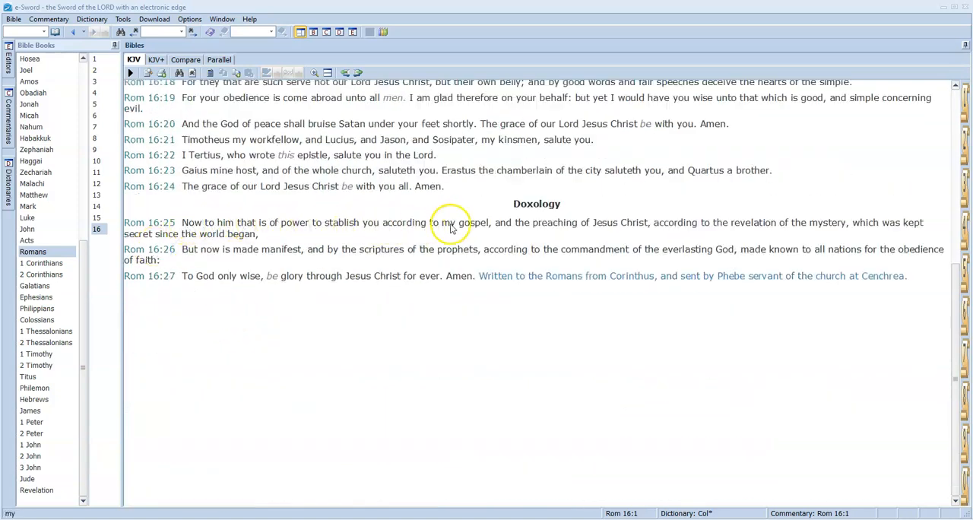
mouse_move(470, 231)
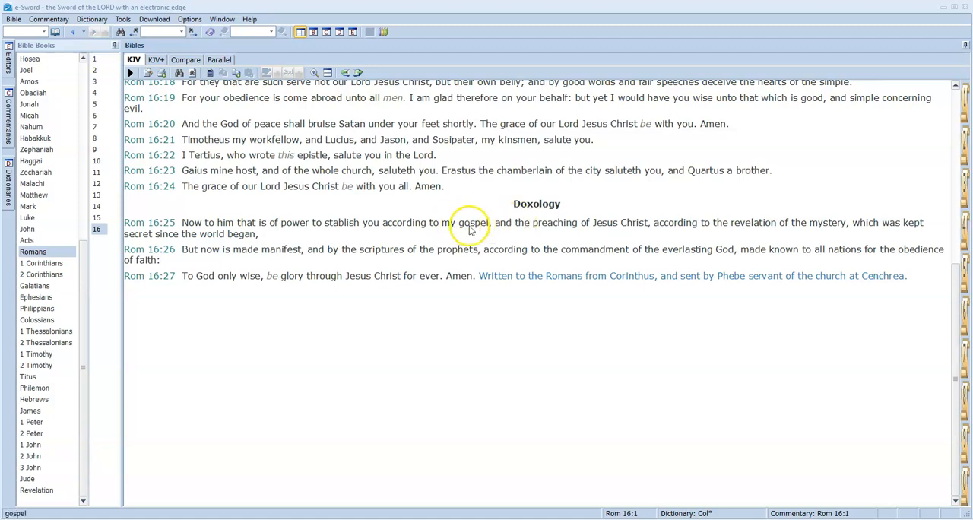
mouse_move(670, 227)
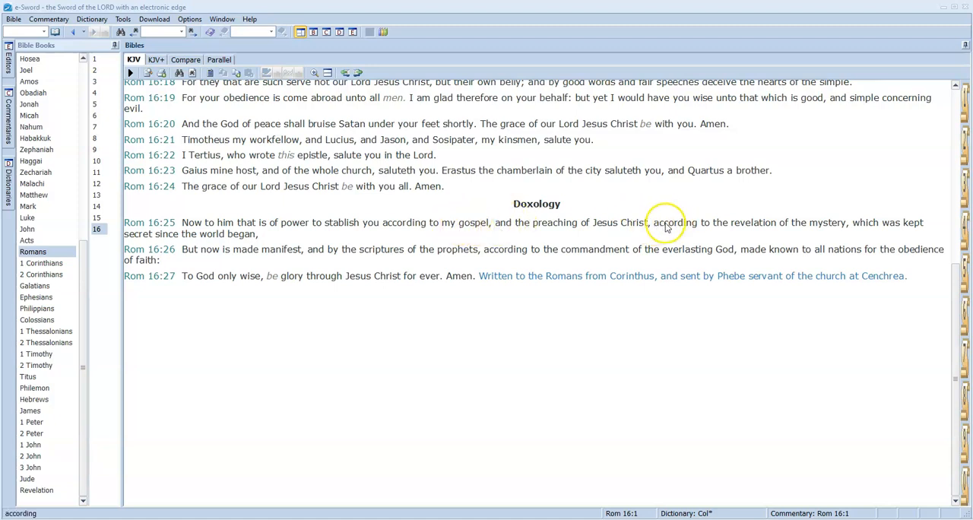
mouse_move(867, 222)
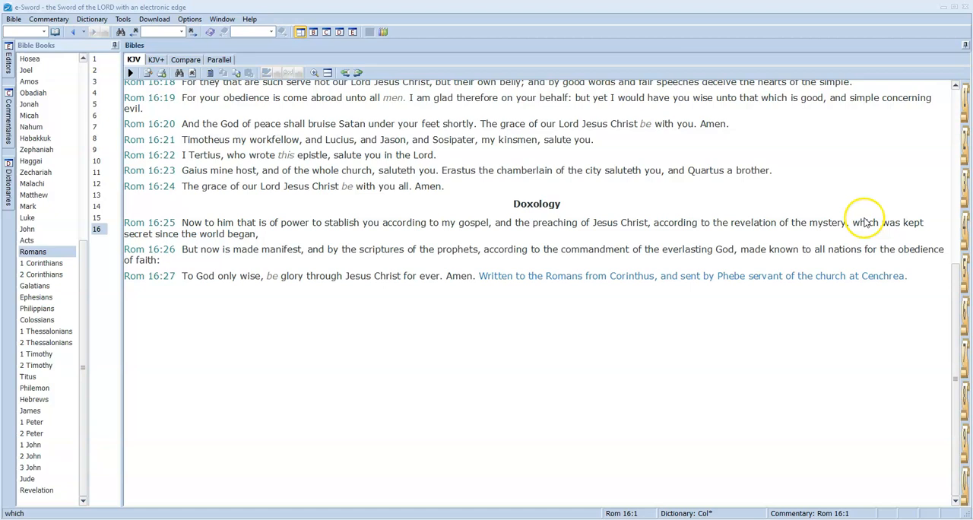
left_click(33, 253)
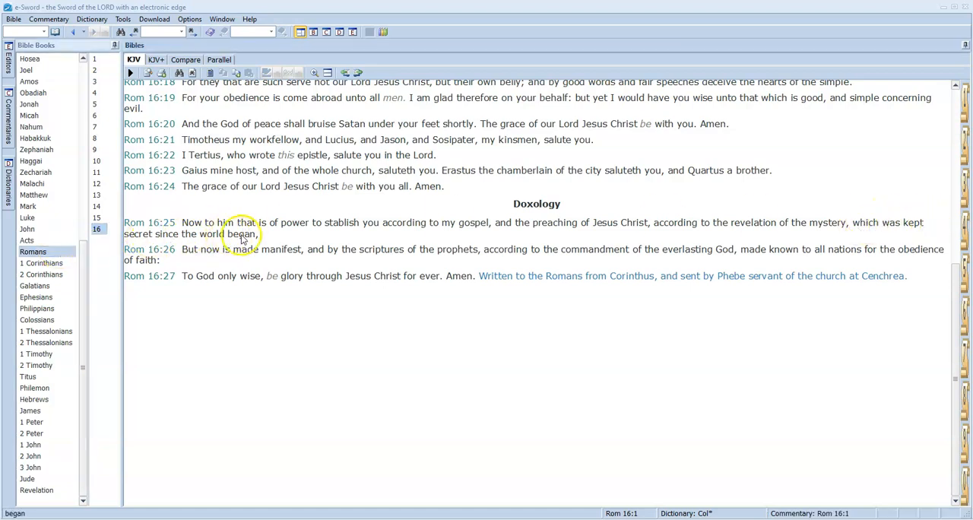
mouse_move(511, 231)
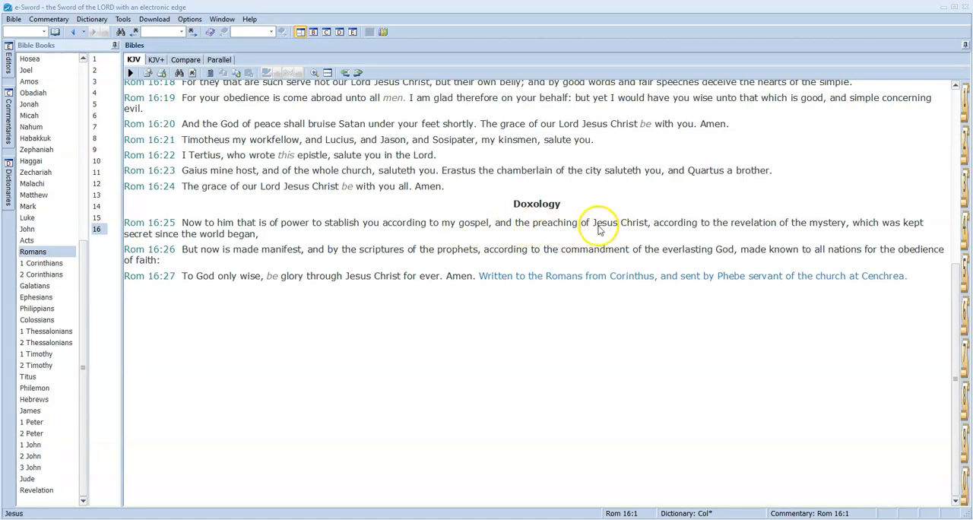
mouse_move(277, 237)
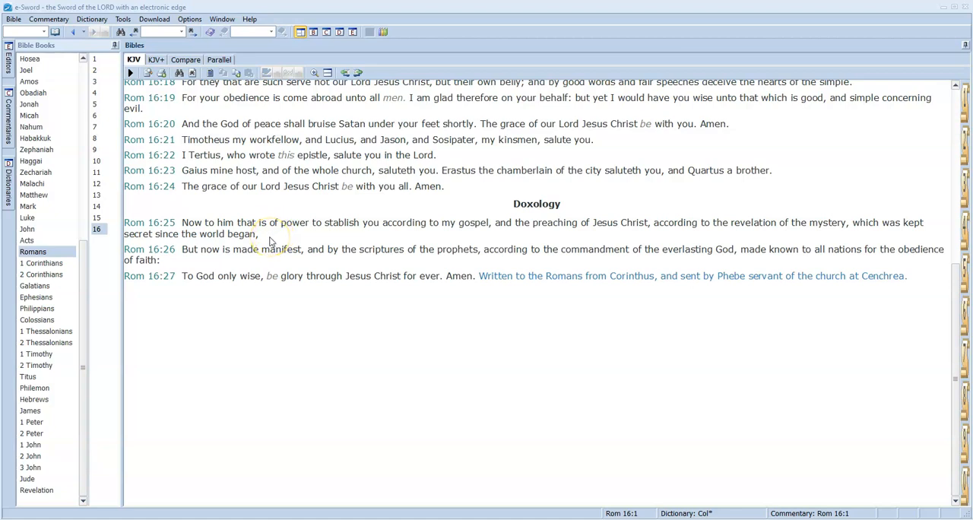
mouse_move(268, 246)
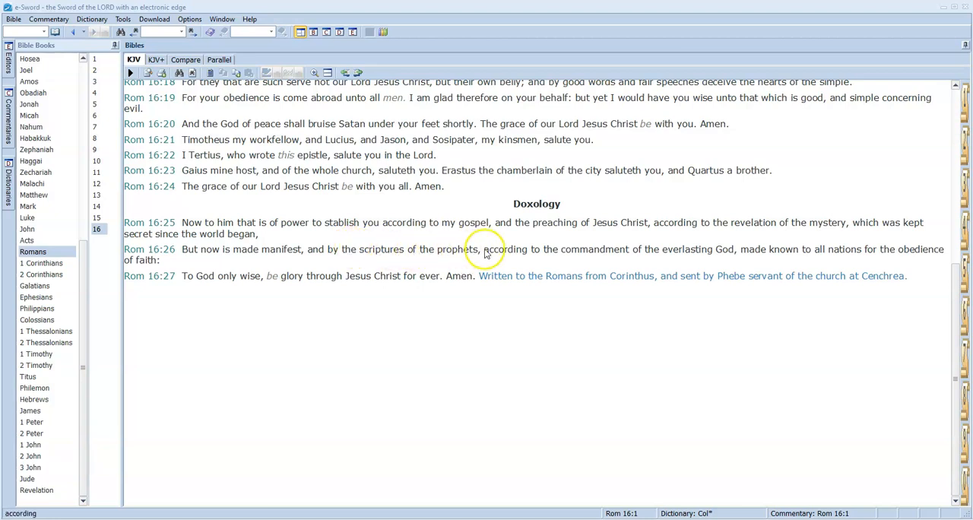
mouse_move(696, 249)
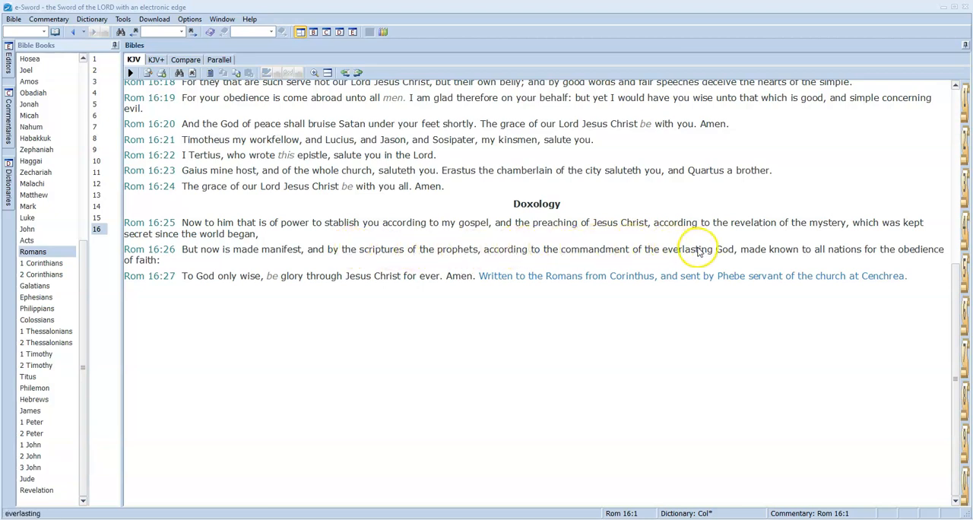